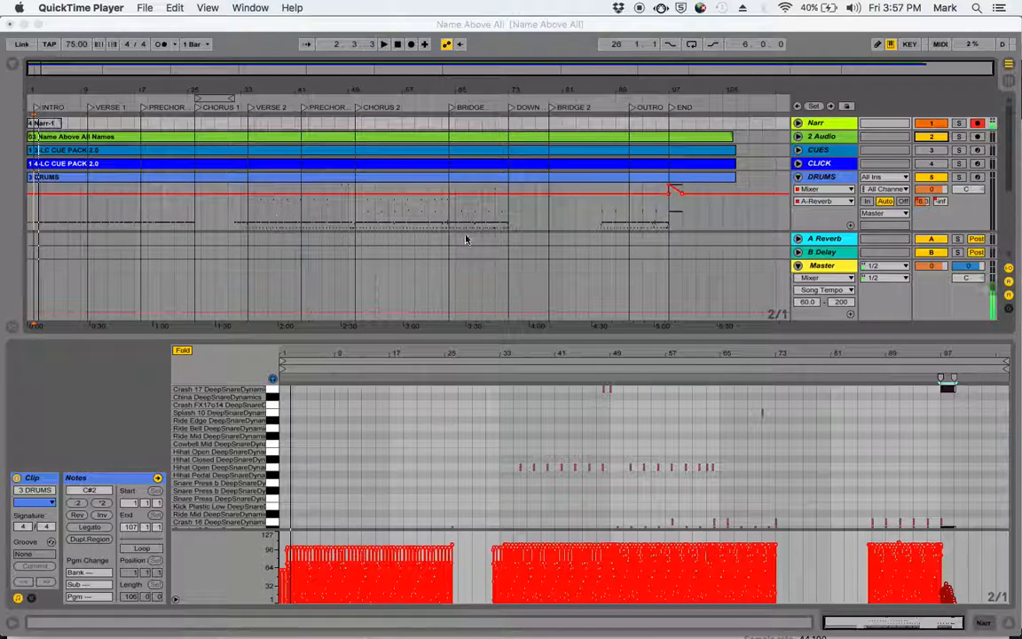
mouse_move(699, 217)
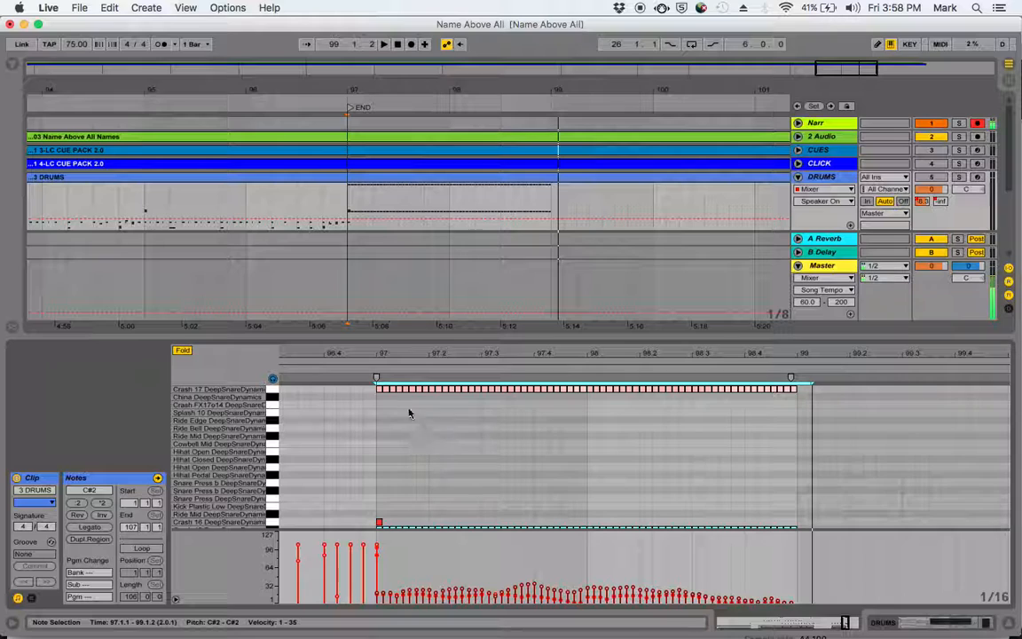
mouse_move(675, 400)
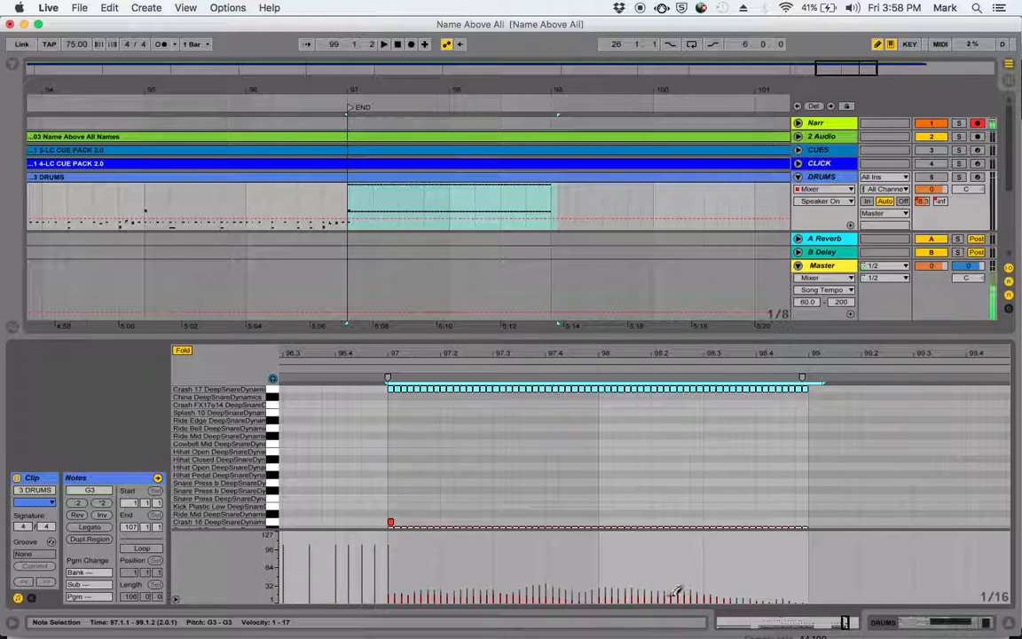
mouse_move(794, 557)
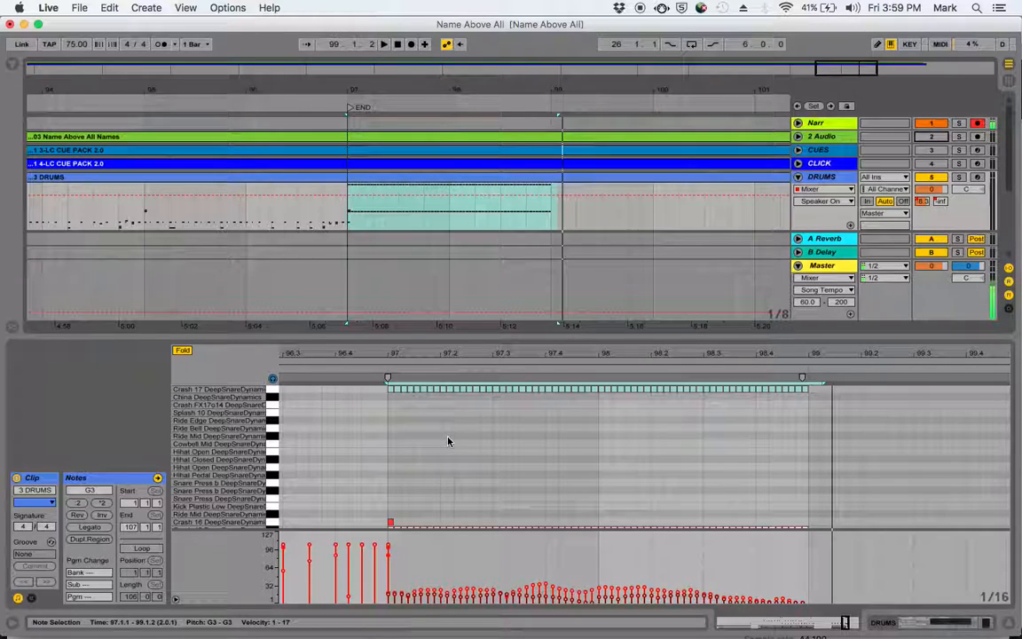
mouse_move(464, 433)
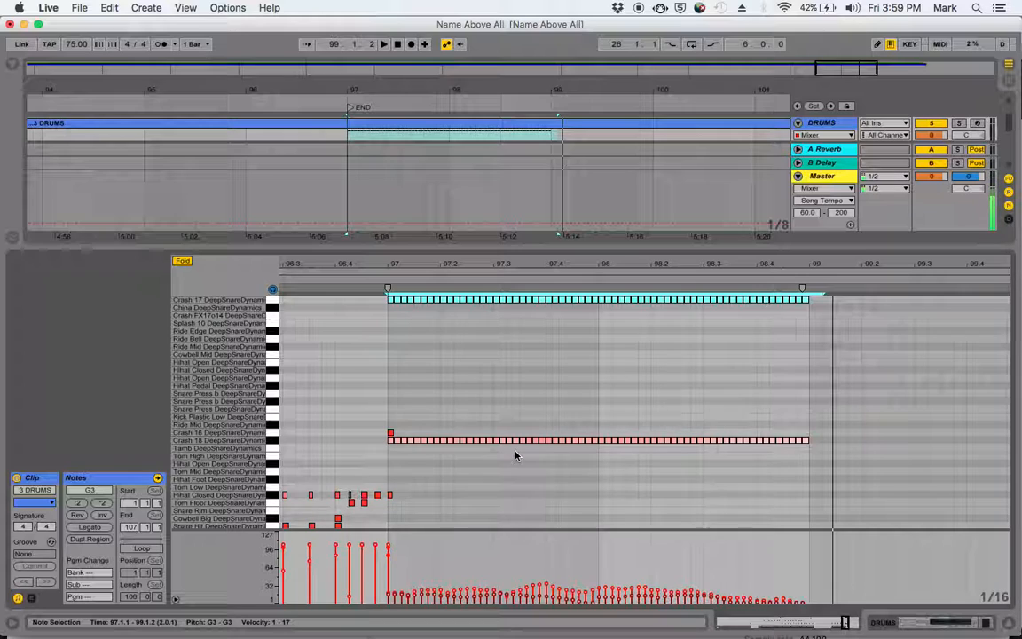
mouse_move(428, 377)
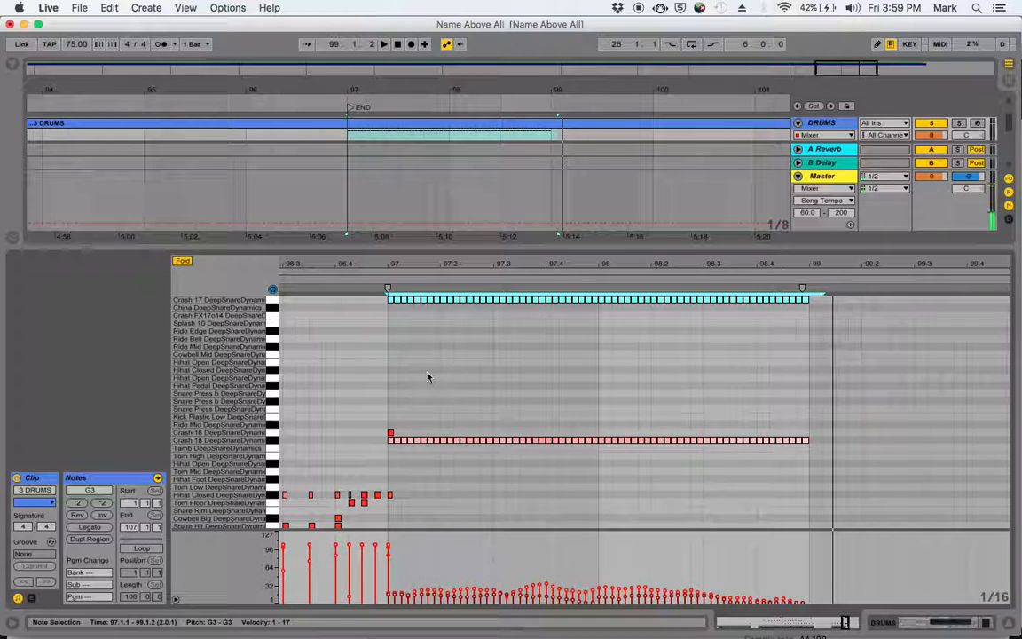
mouse_move(400, 332)
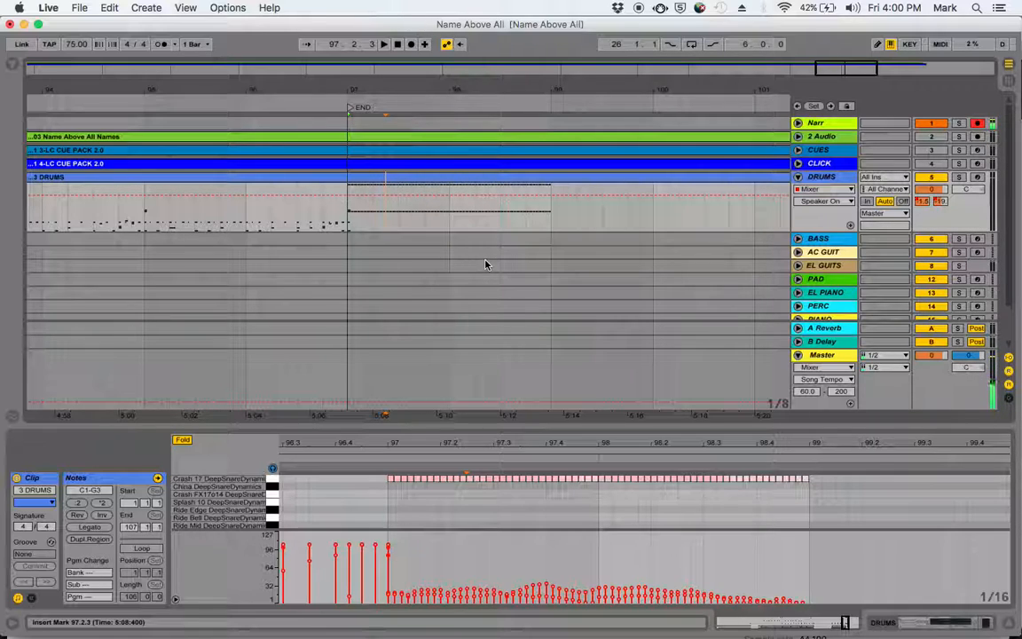
mouse_move(722, 224)
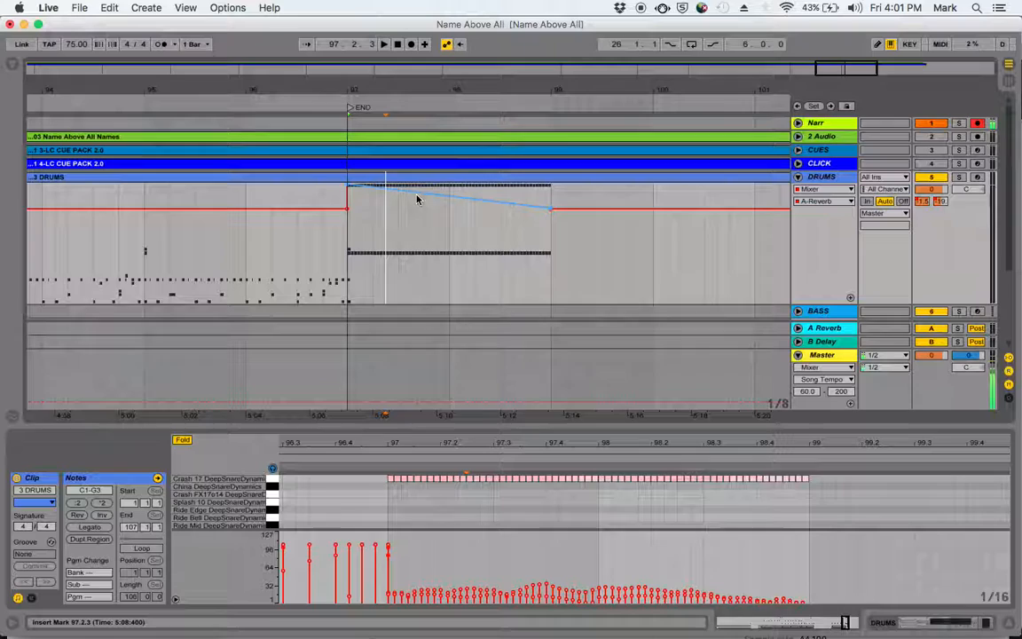
Step: Lower the bar-99 breakpoint of the DRUMS reverb send and keep A-Reverb as the automated parameter
left_click_drag(349, 193, 348, 189)
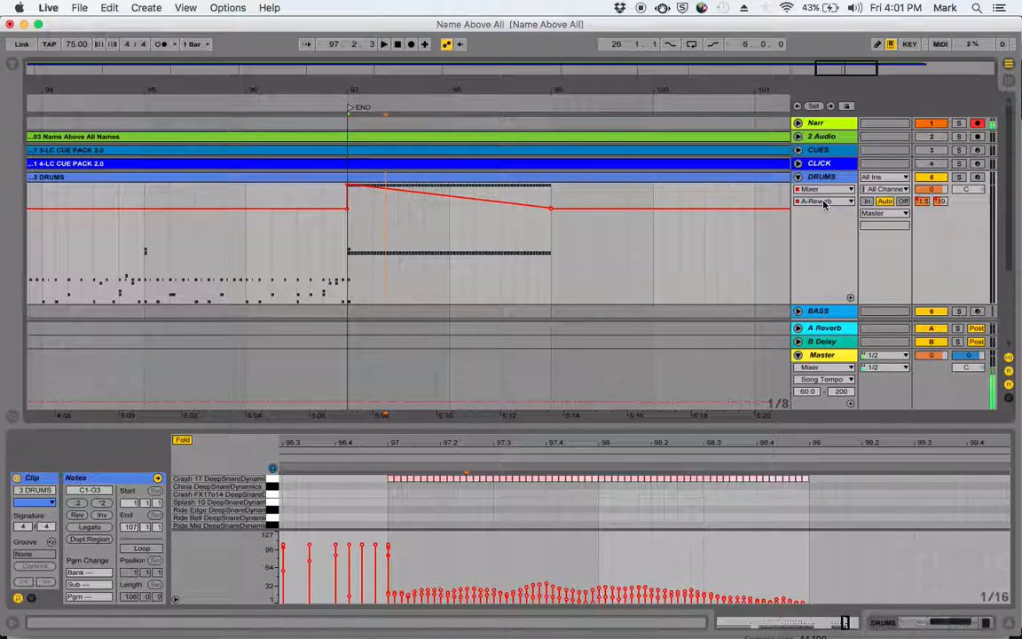
left_click(823, 200)
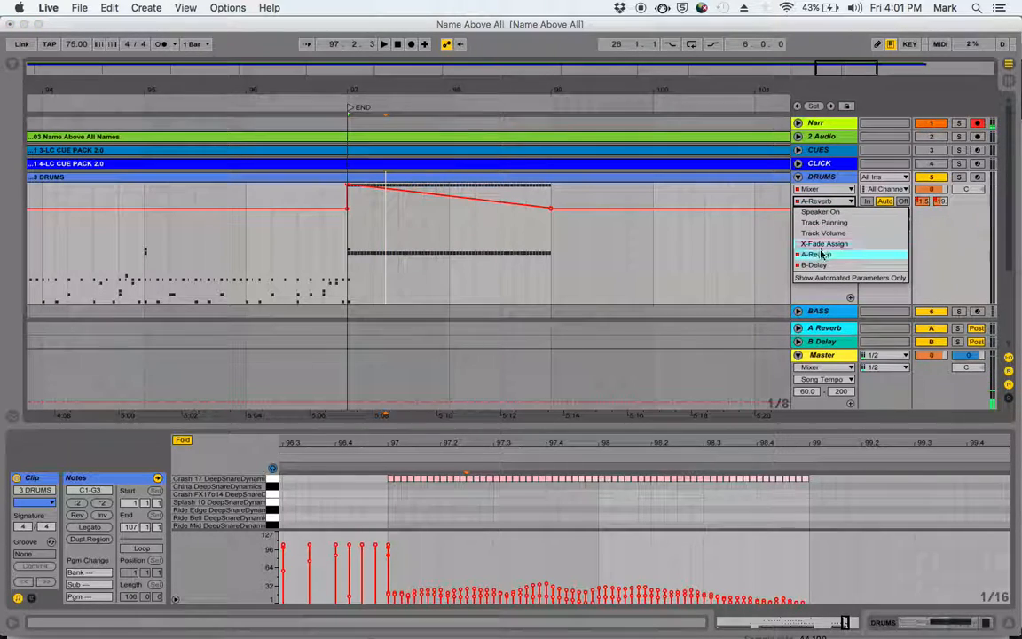
left_click(814, 255)
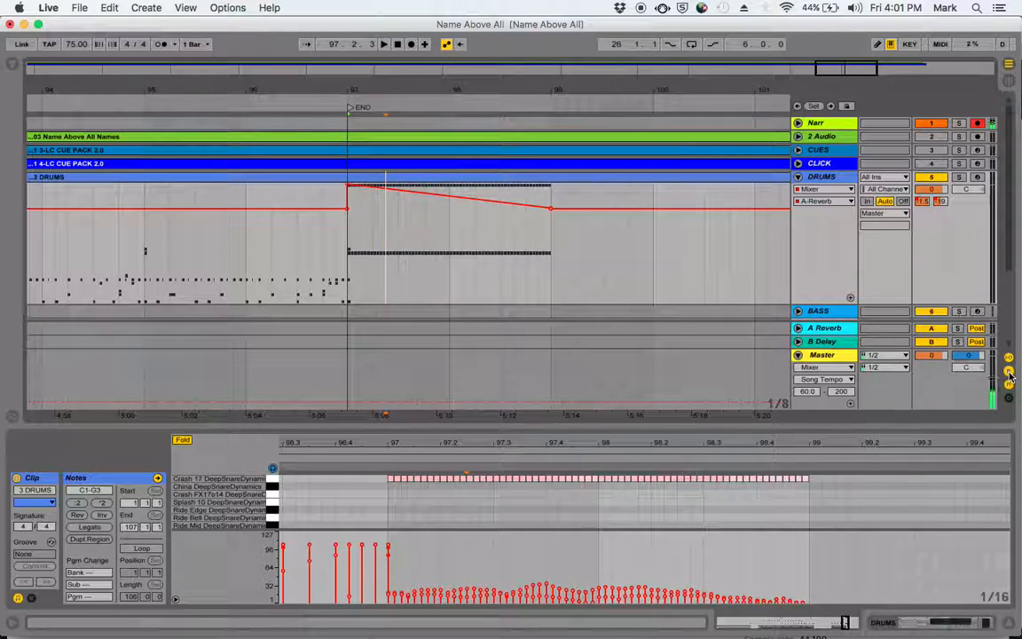
Step: Switch from Arrangement View to the Session View mixer with Tab
key("tab")
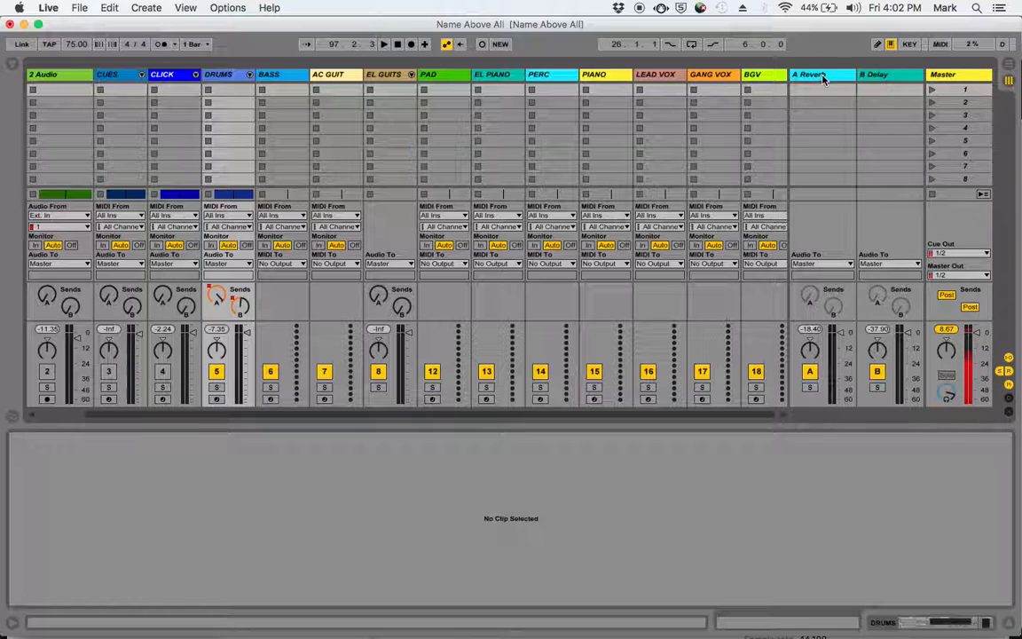
Step: Inspect the A Reverb return, then change the DRUMS track's reverb send options and level
left_click(807, 73)
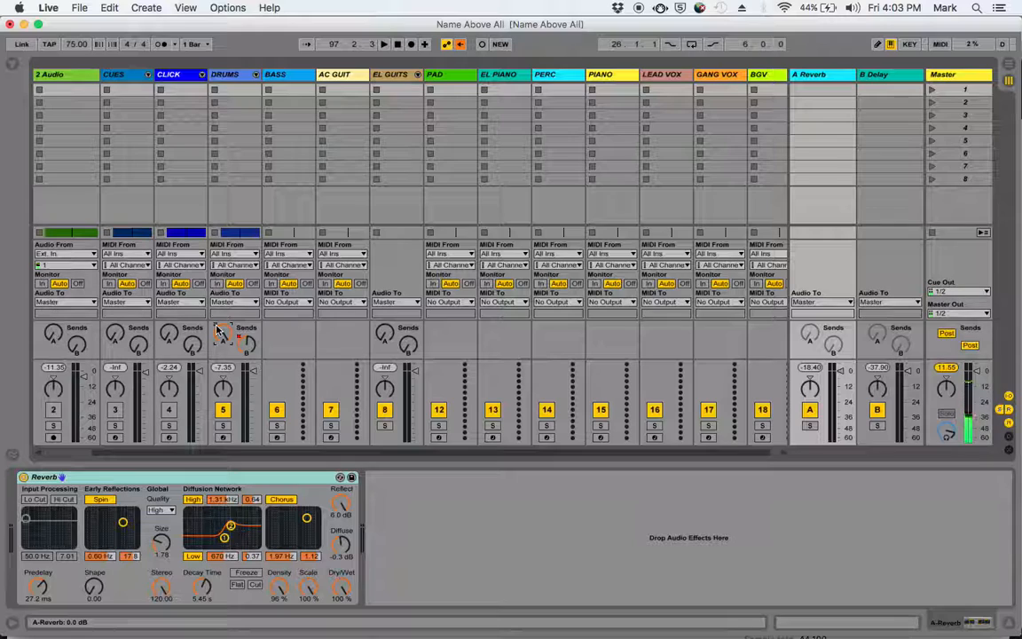
right_click(225, 333)
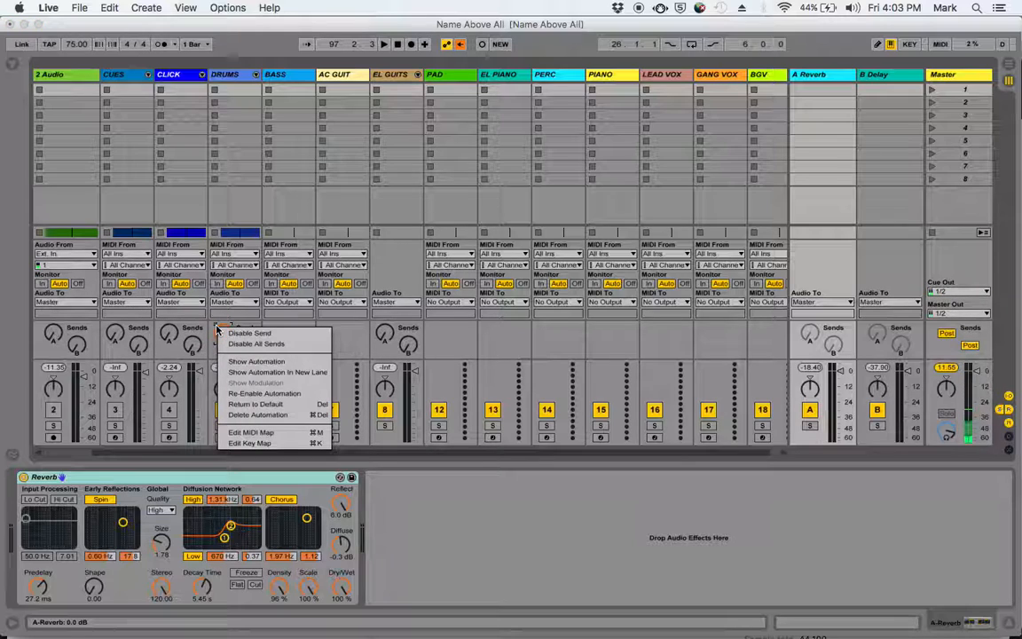
mouse_move(255, 343)
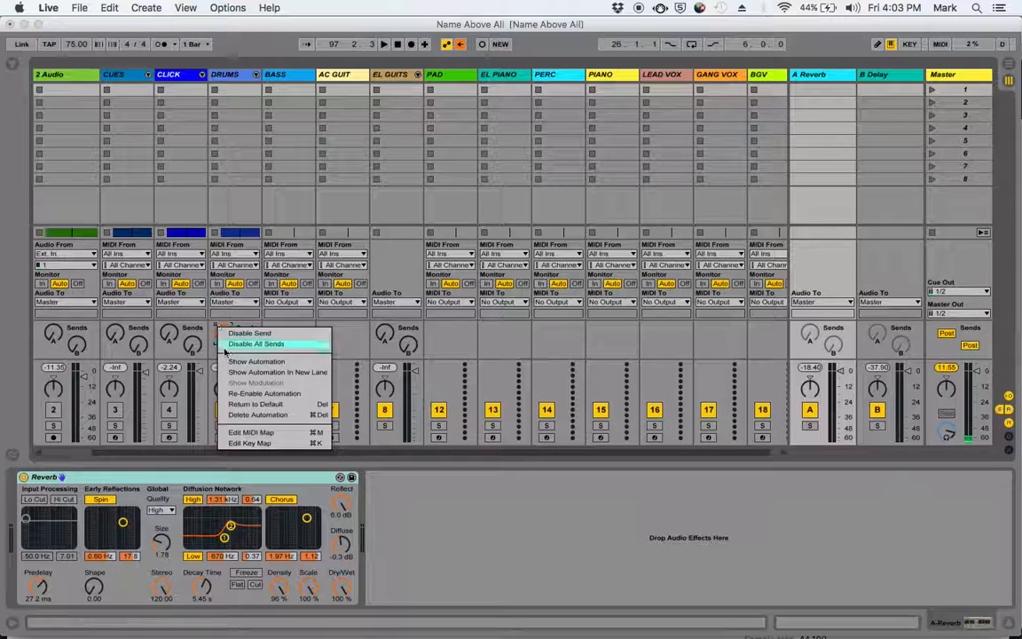
left_click(256, 343)
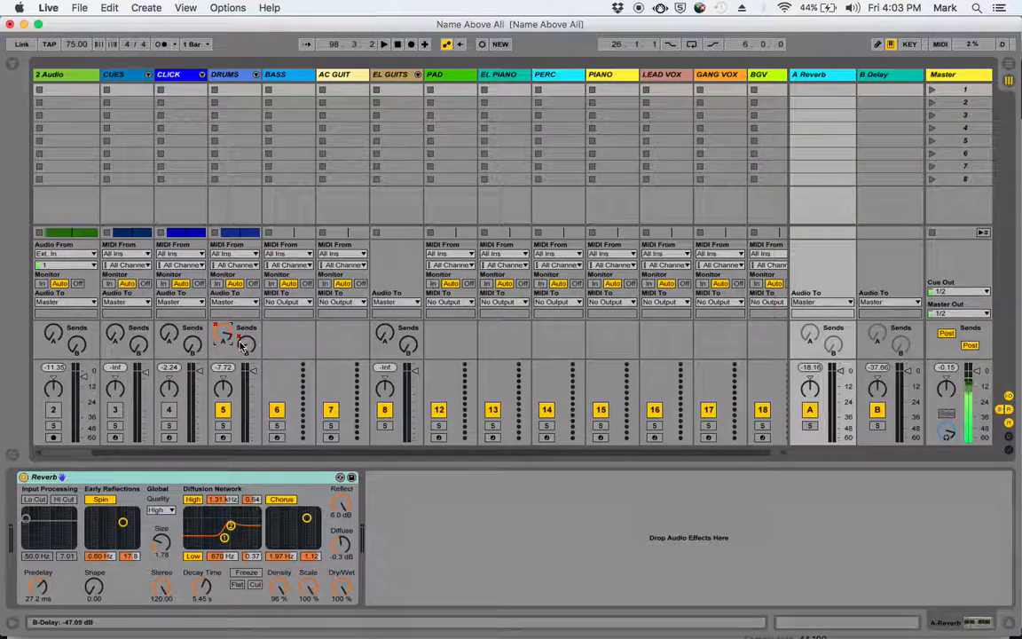
left_click(384, 43)
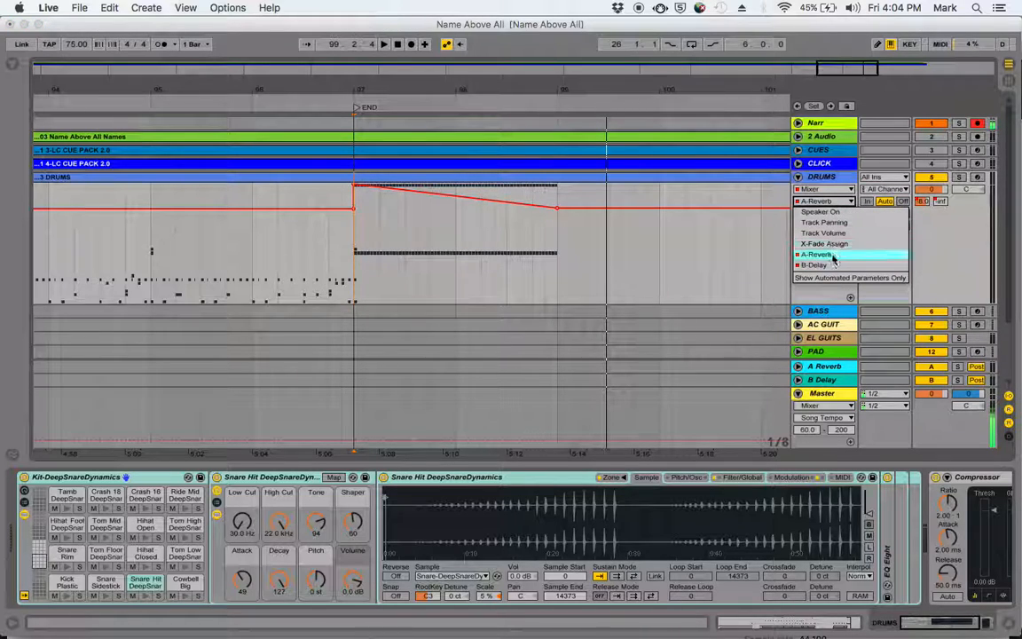
Step: Show the DRUMS B-Delay send automation and drag its level down after bar 97
left_click(816, 265)
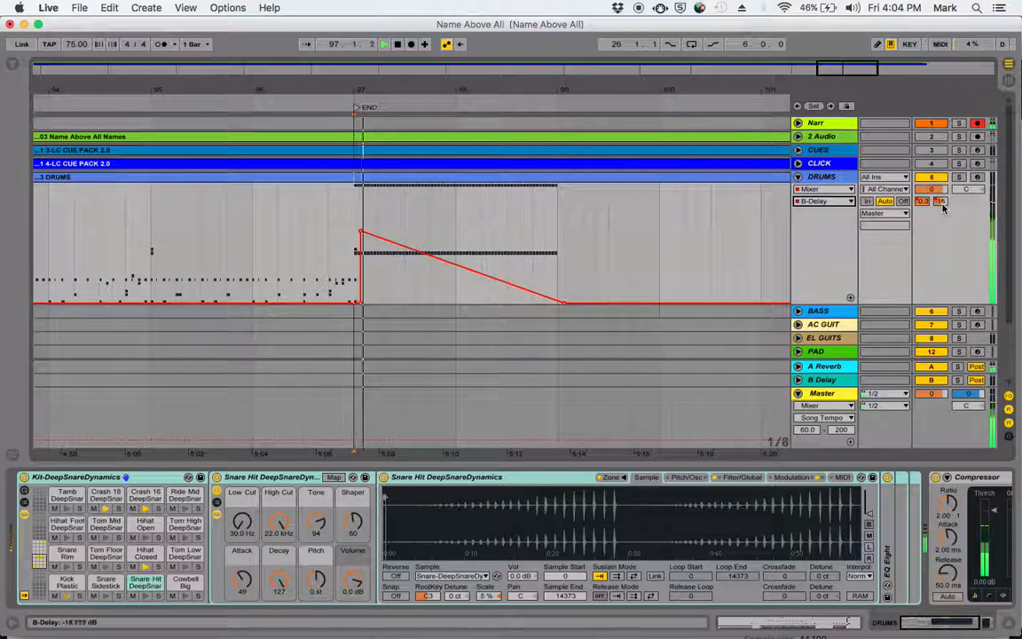
left_click_drag(941, 200, 941, 213)
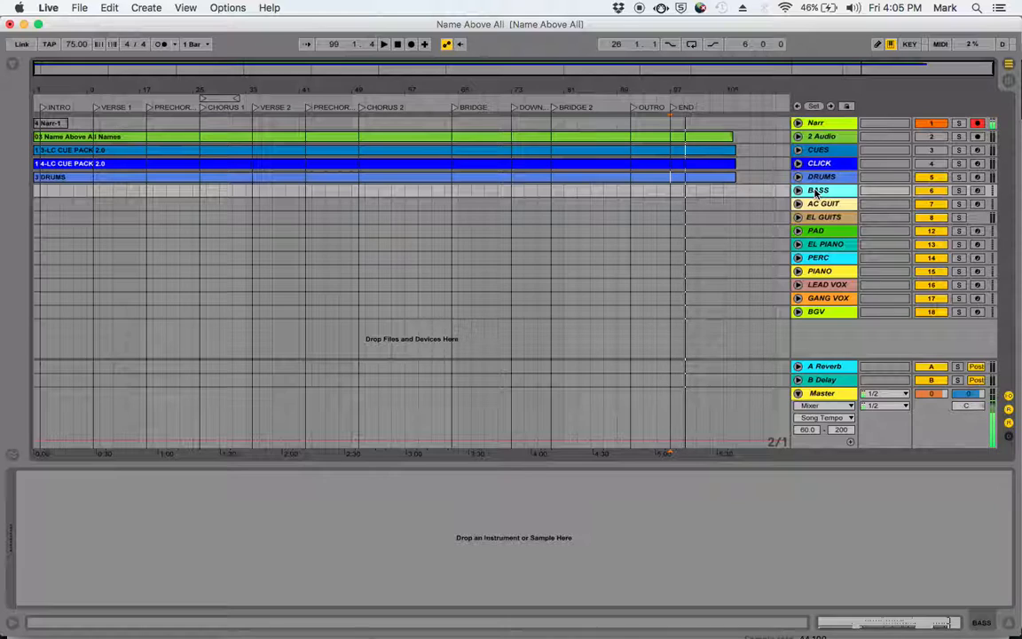
Step: Expand the BASS track's controls and show the Downloads folder in the browser
left_click(798, 190)
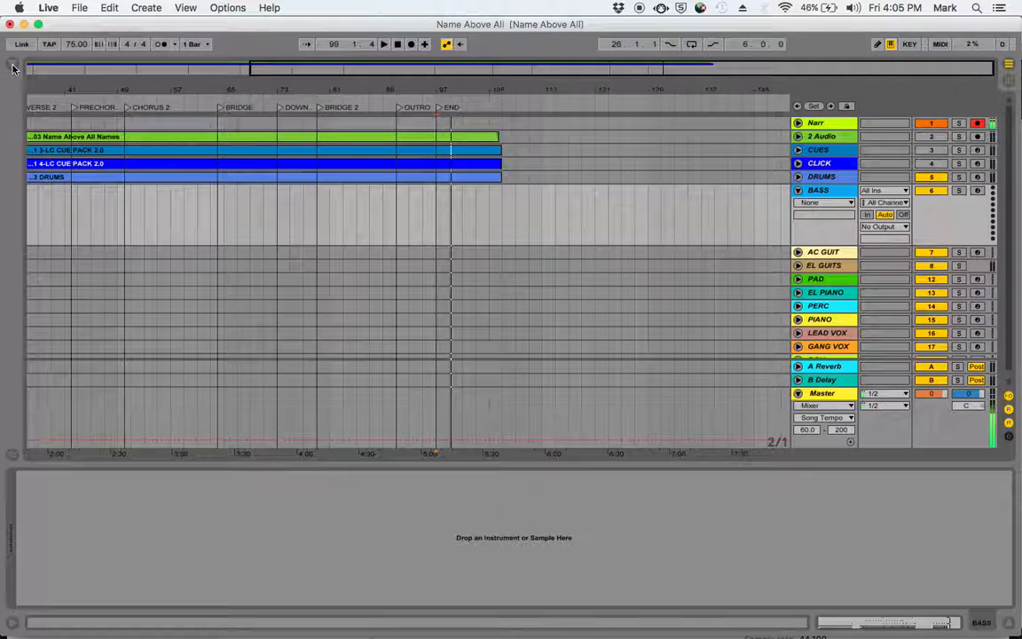
left_click(14, 69)
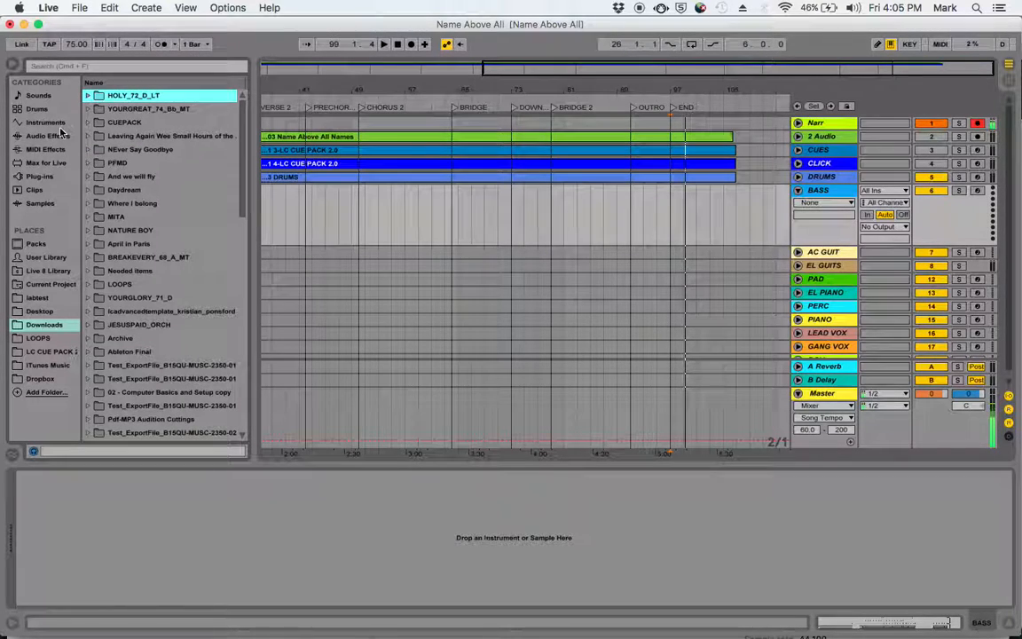
Step: Expand Instruments > Analog bass presets and preview Darkness, Dual Osc1 Wow and Dual Osc2 Rubber Bass
left_click(46, 121)
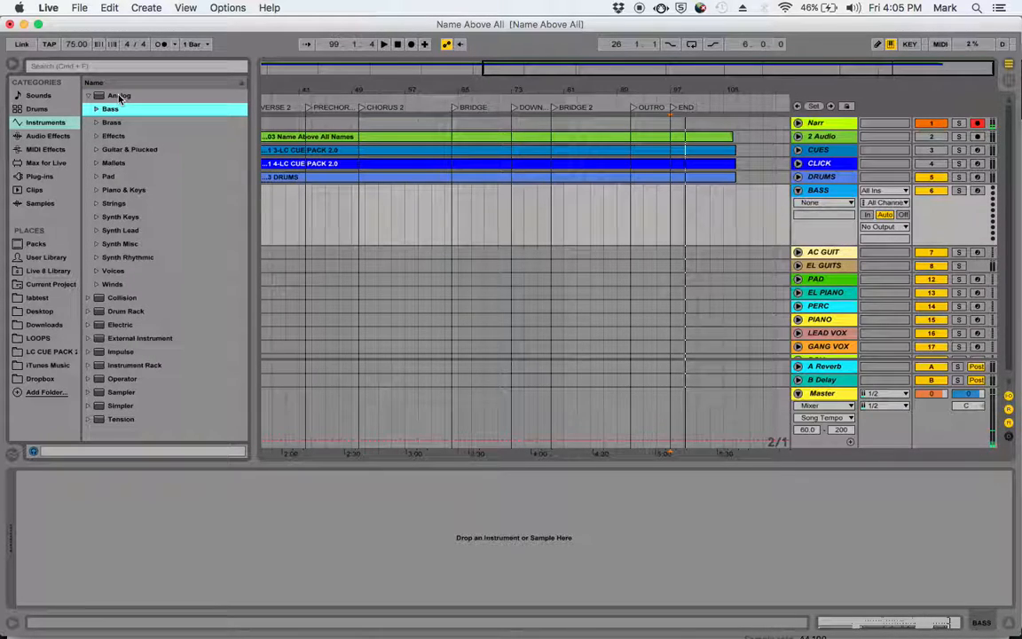
left_click(110, 108)
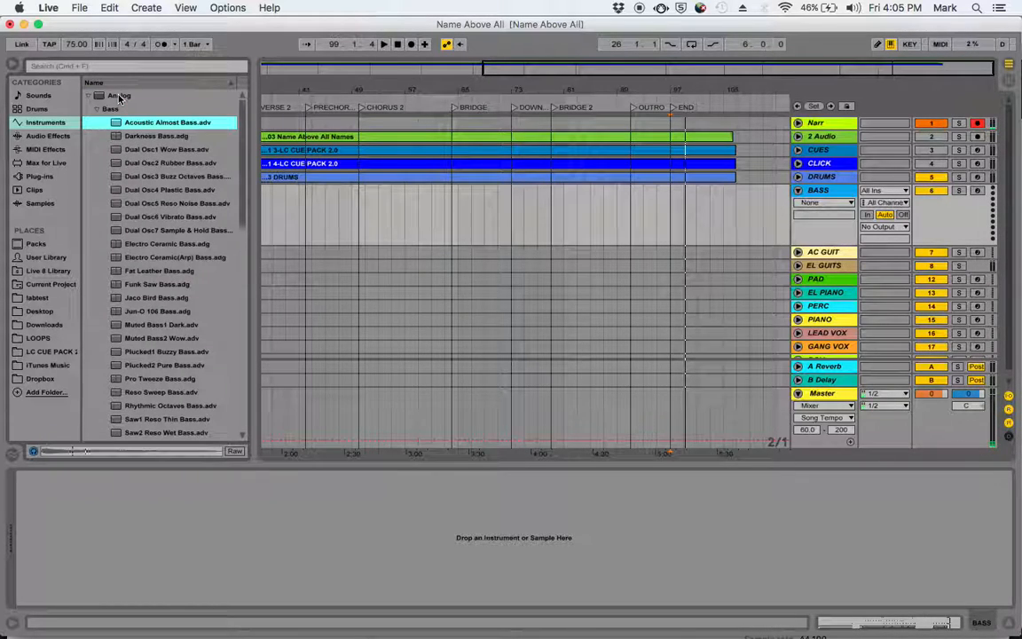
left_click(157, 136)
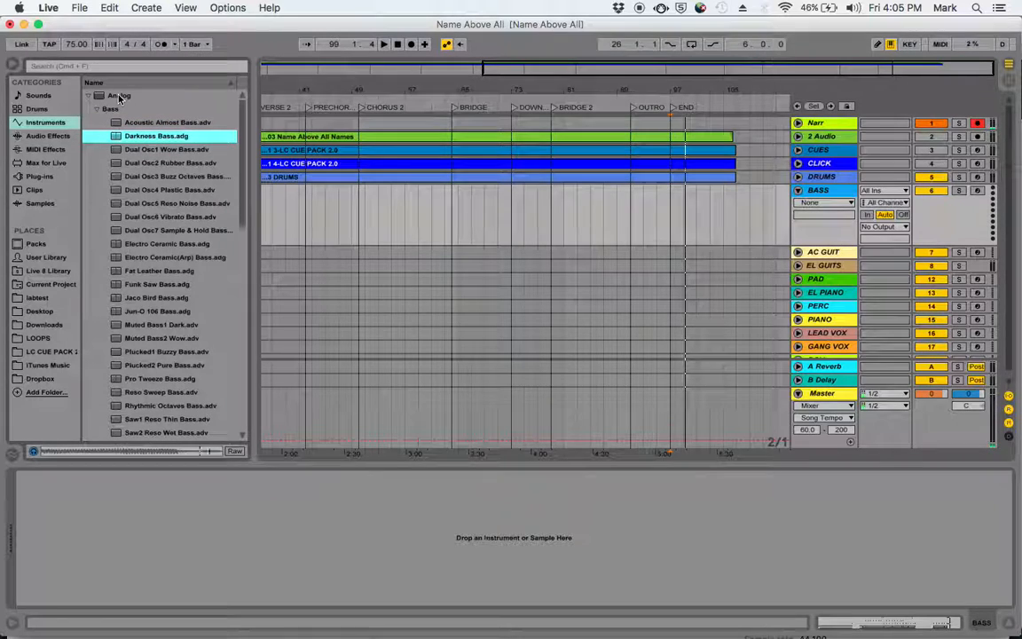
left_click(165, 149)
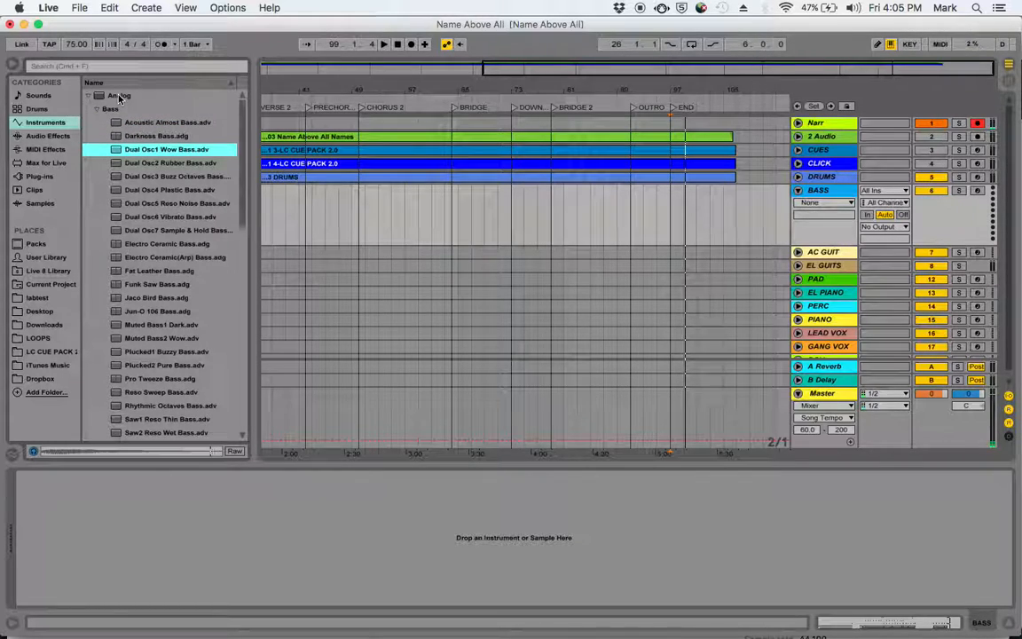
left_click(170, 162)
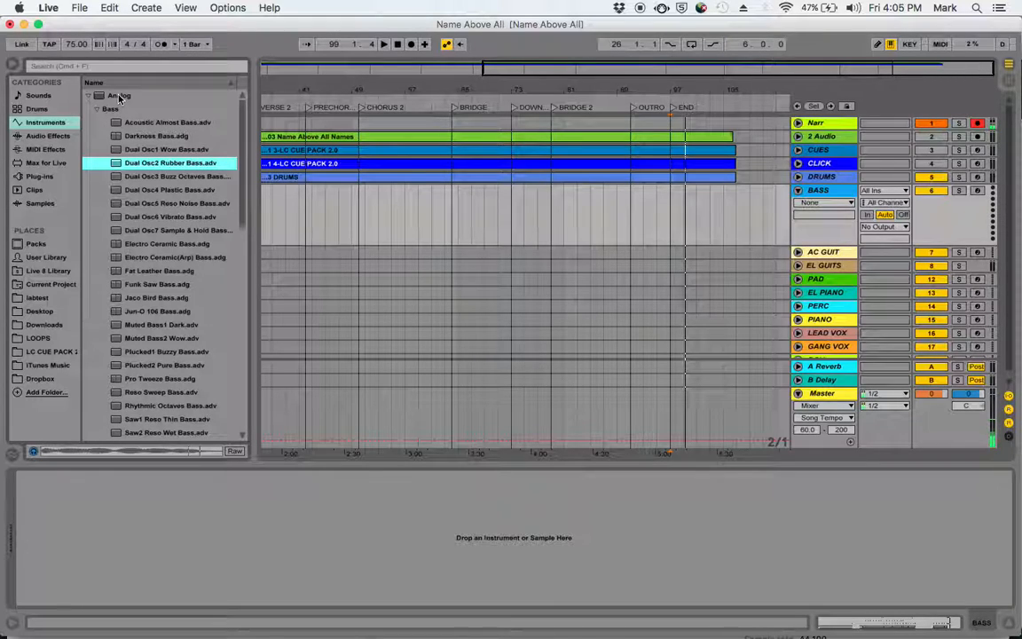
left_click(178, 176)
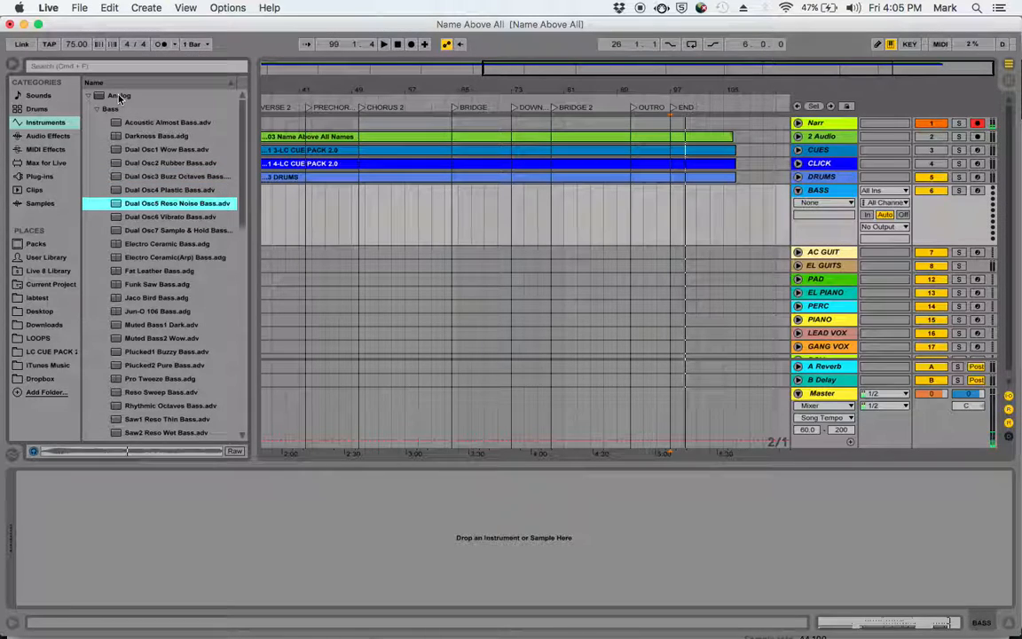
Step: Preview Electro Ceramic, Fat Leather, Jaco Bird, Muted Bass1 Dark and Wobble Bass, then collapse Analog
left_click(167, 243)
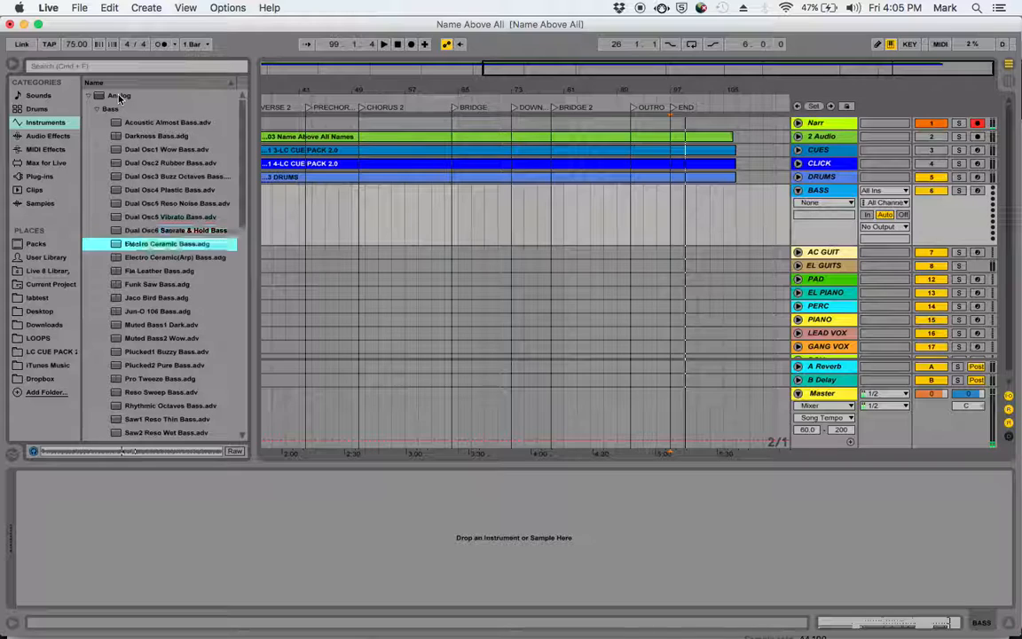
left_click(159, 271)
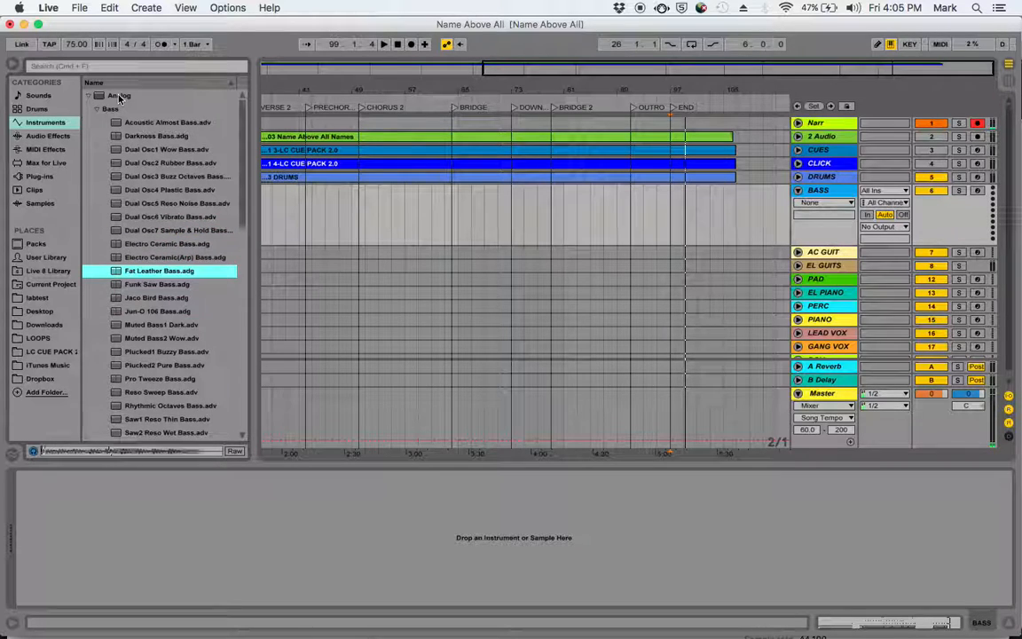
left_click(156, 297)
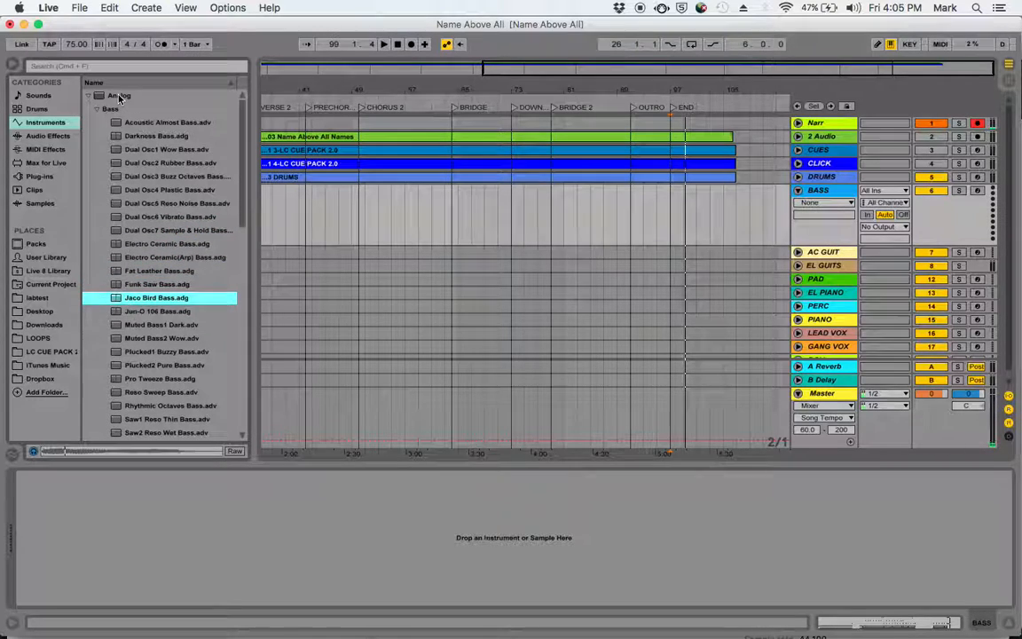
left_click(160, 325)
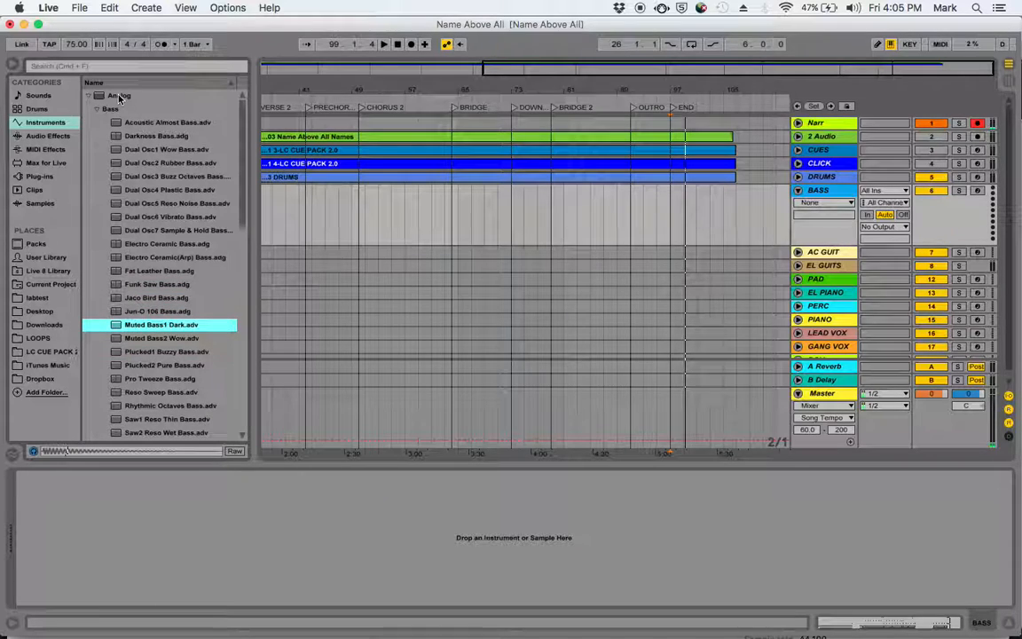
left_click(162, 338)
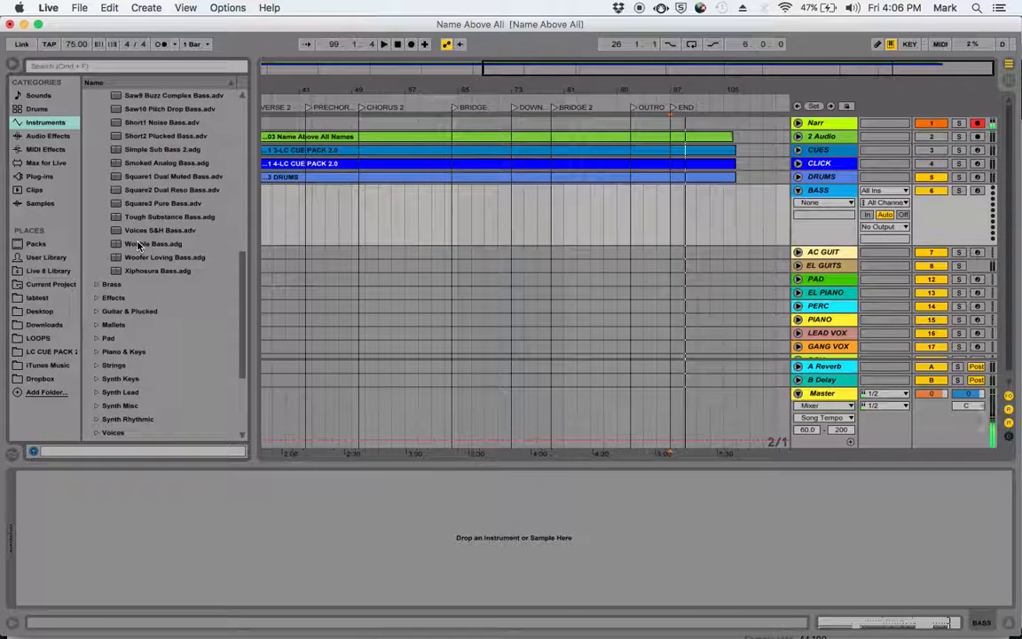
left_click(154, 244)
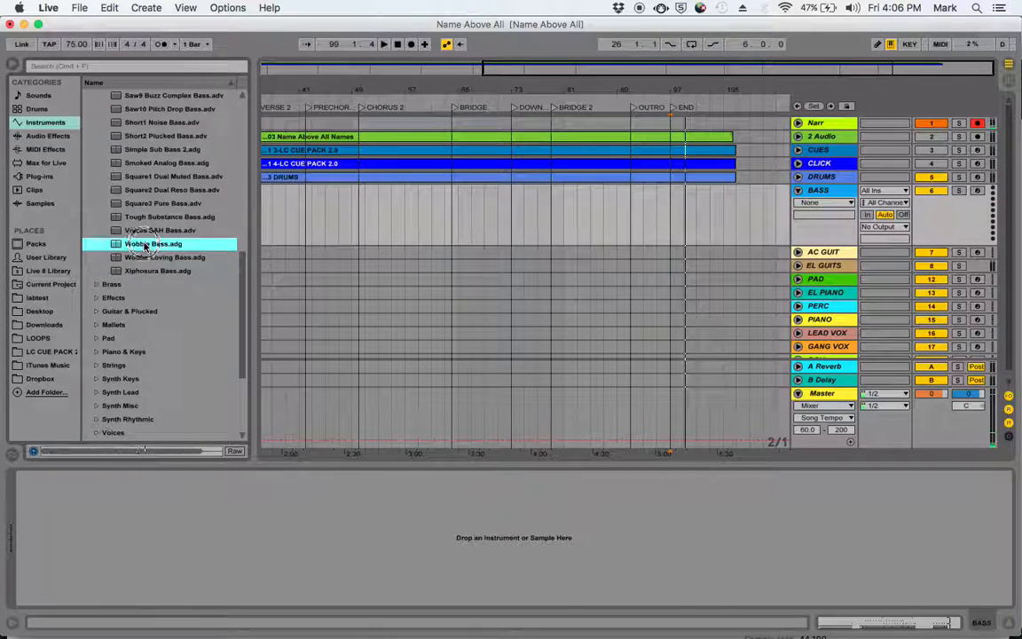
left_click(160, 230)
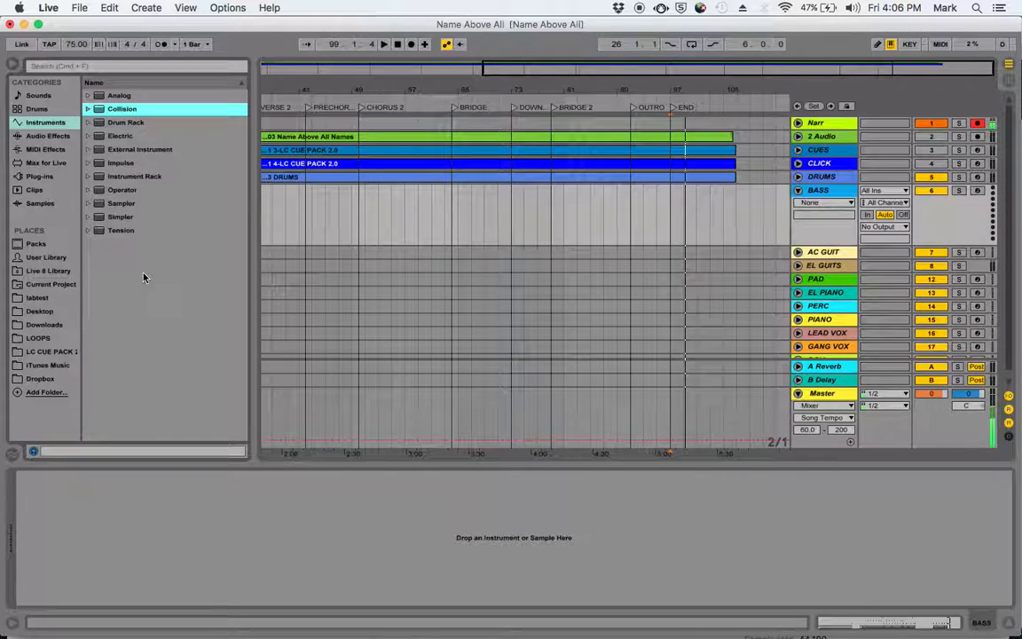
Step: Preview the Instrument Rack bass presets Abandon, Moogy Bass and Master Bass, then fold both folders
left_click(134, 176)
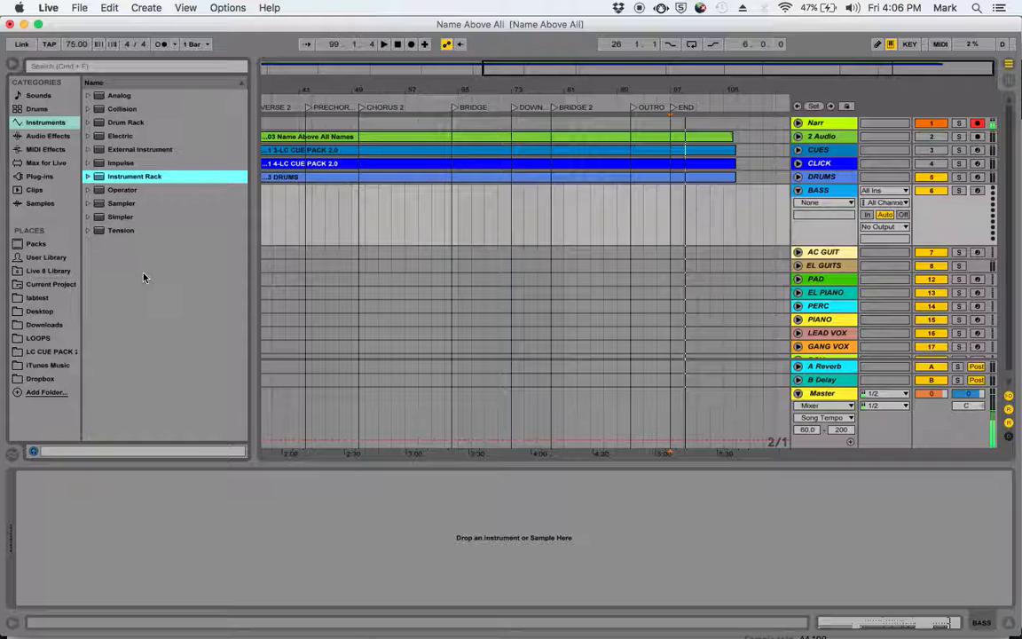
left_click(87, 176)
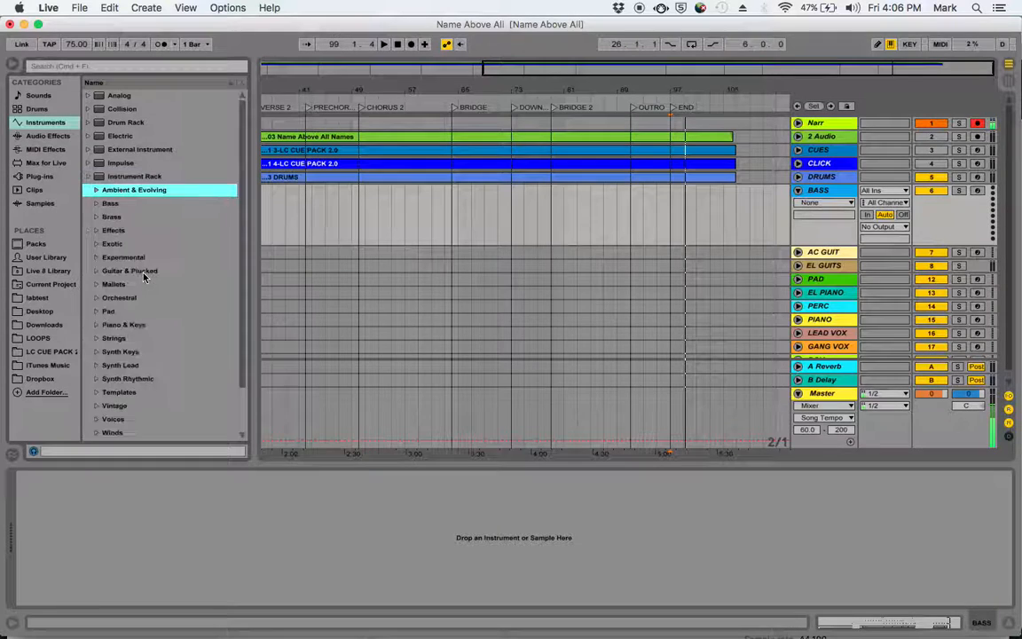
left_click(110, 202)
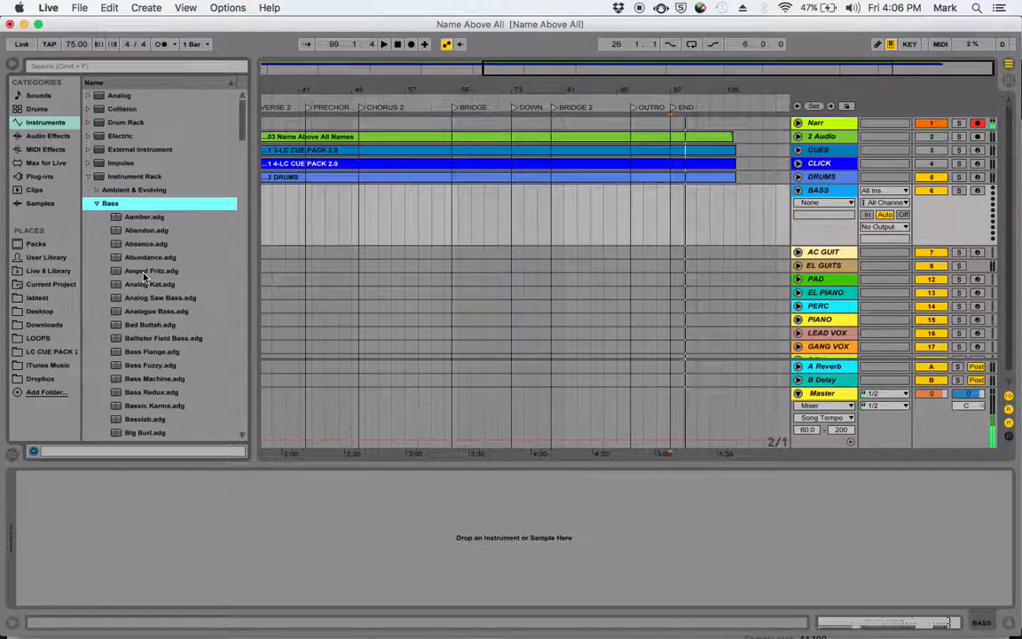
left_click(147, 230)
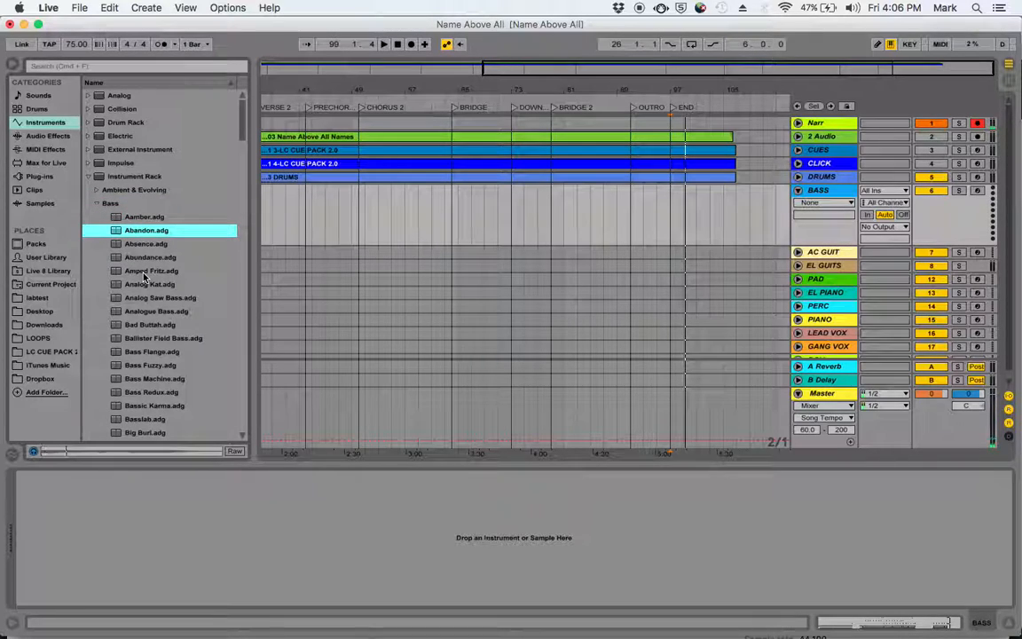
scroll("down", 3)
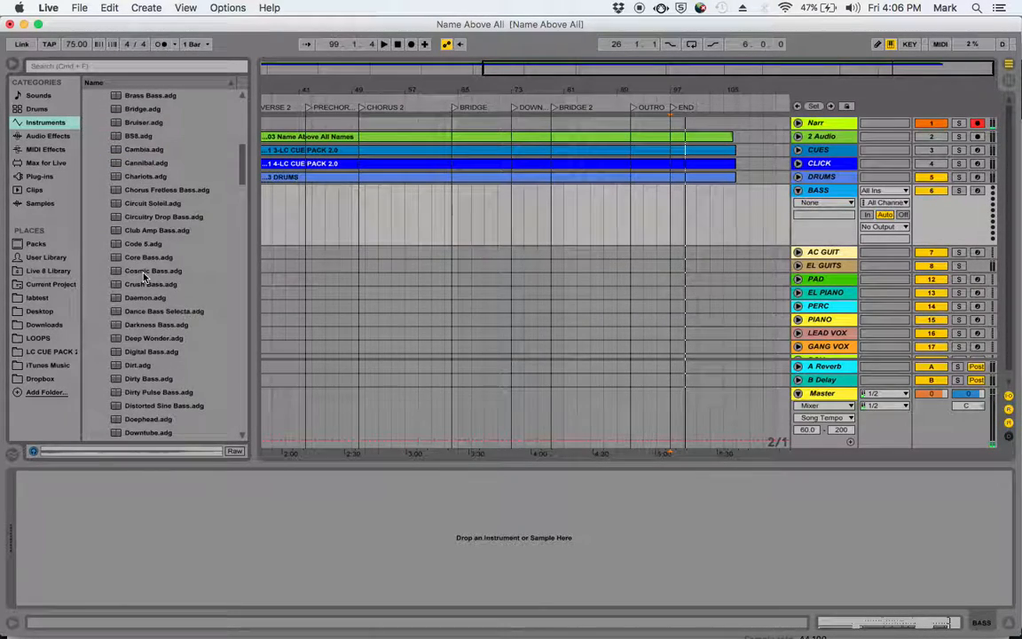
scroll("down", 3)
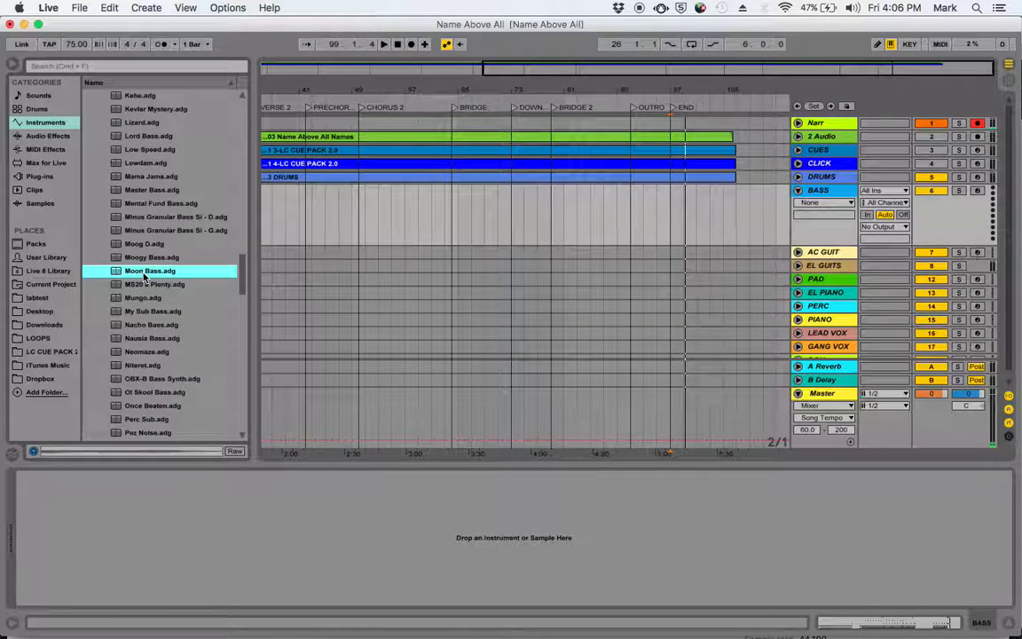
left_click(151, 257)
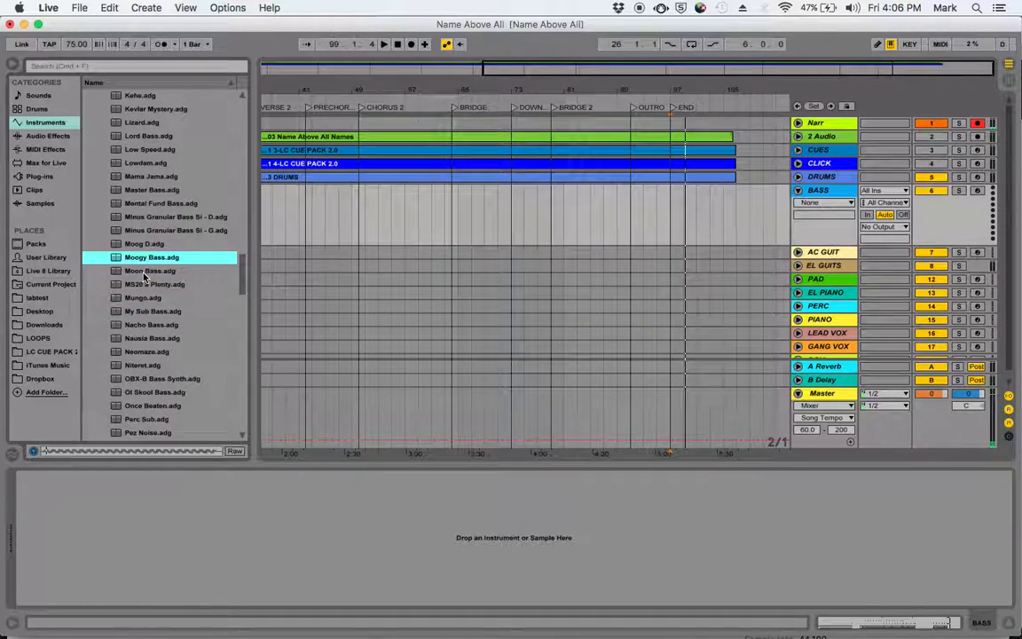
left_click(175, 229)
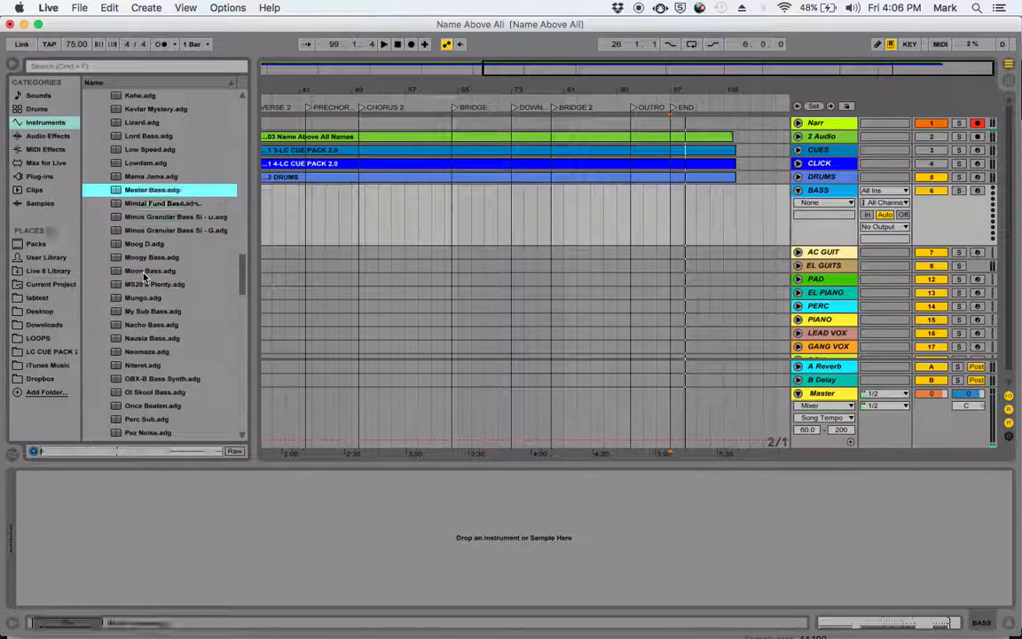
left_click(151, 175)
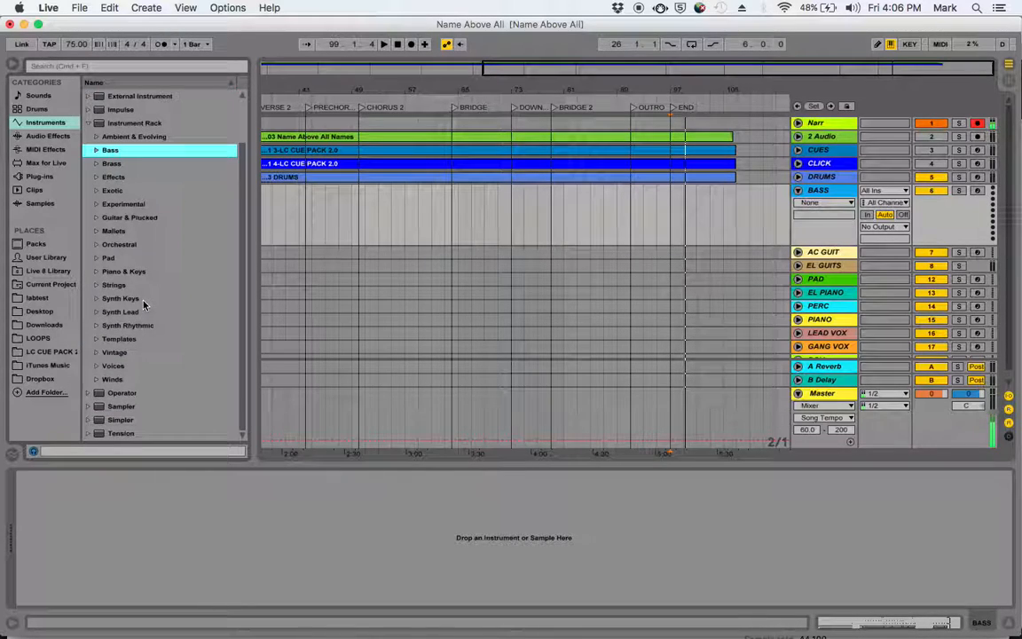
left_click(134, 123)
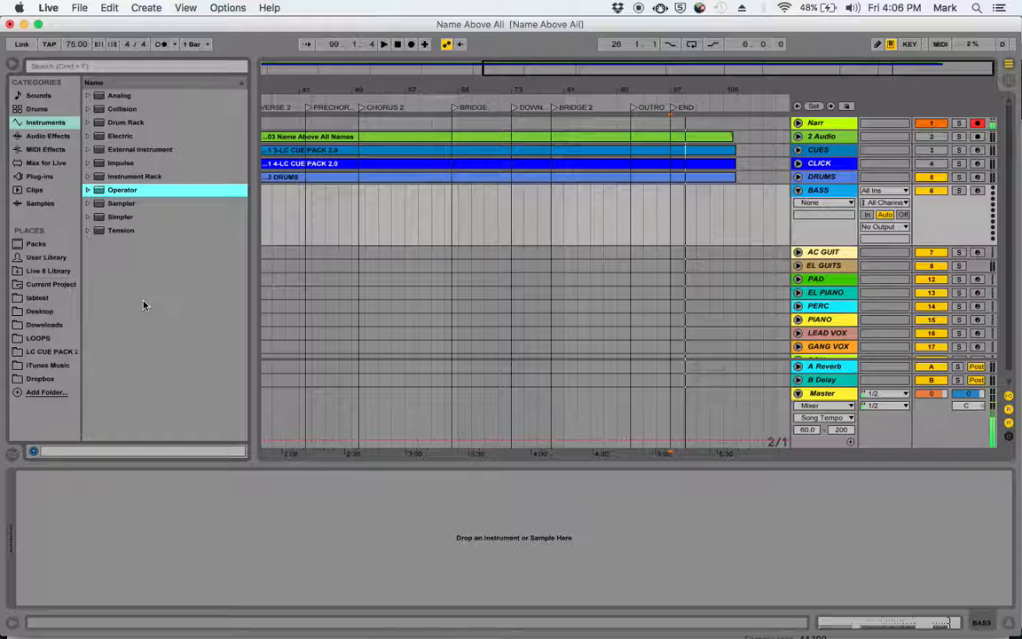
left_click(121, 204)
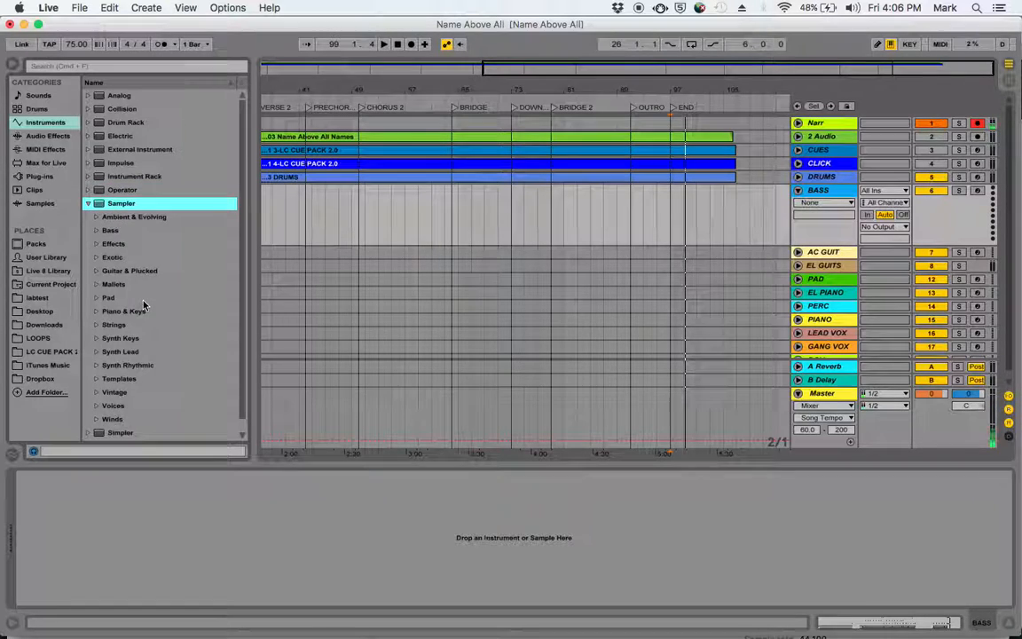
left_click(110, 230)
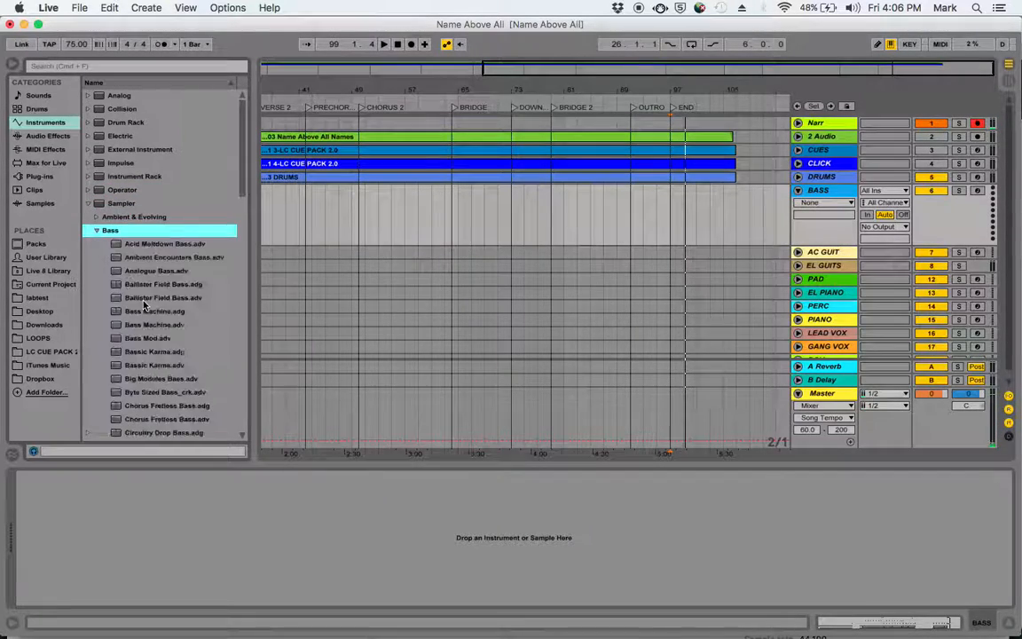
left_click(174, 258)
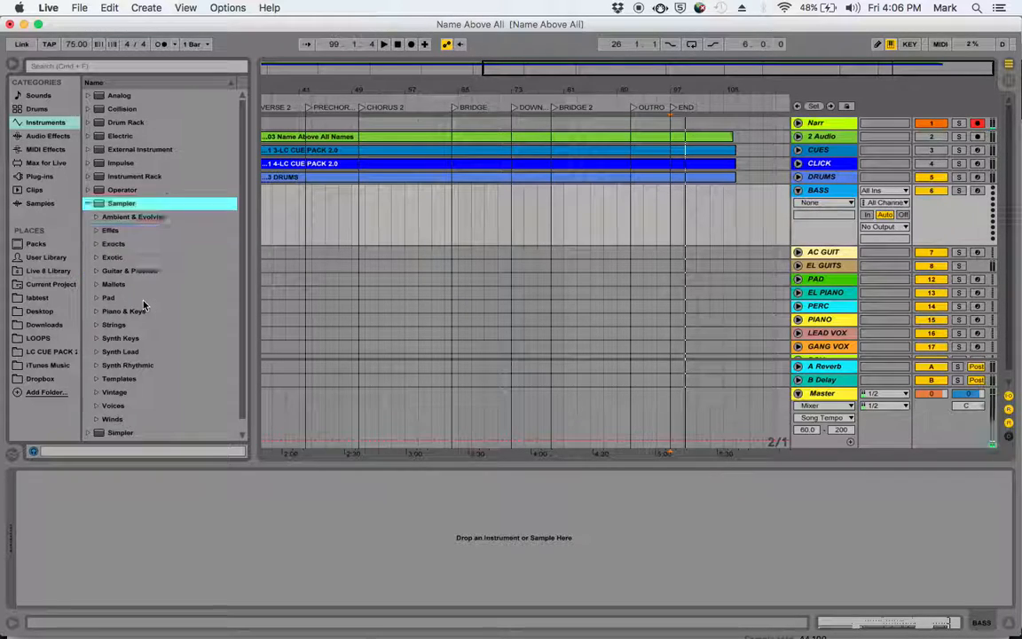
left_click(87, 203)
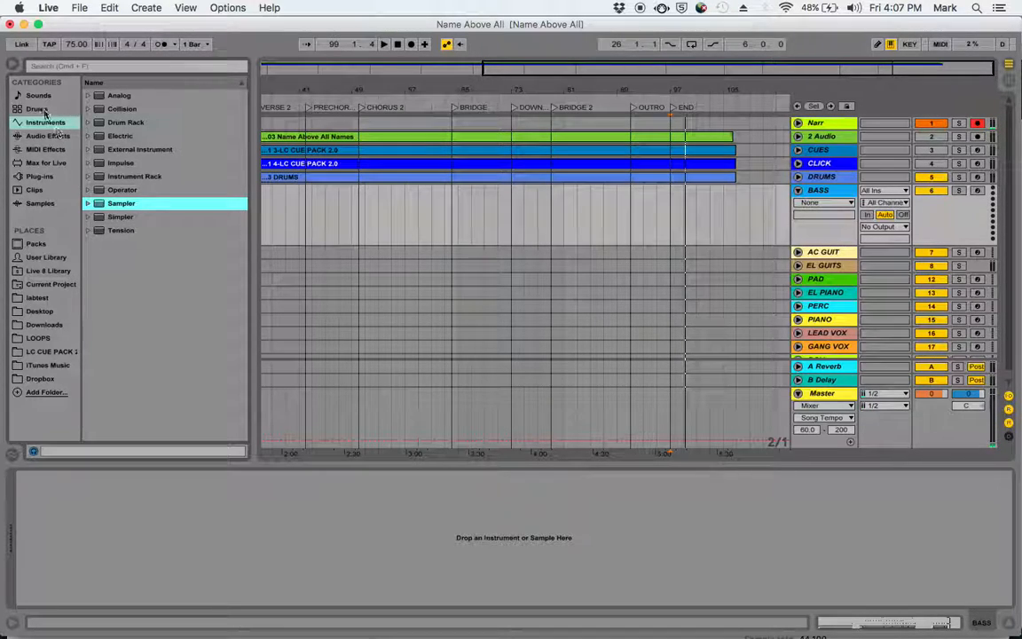
Step: Preview Sounds > Bass presets from Acid Bass through Bass4 Hollow, then fold the Bass list
left_click(38, 95)
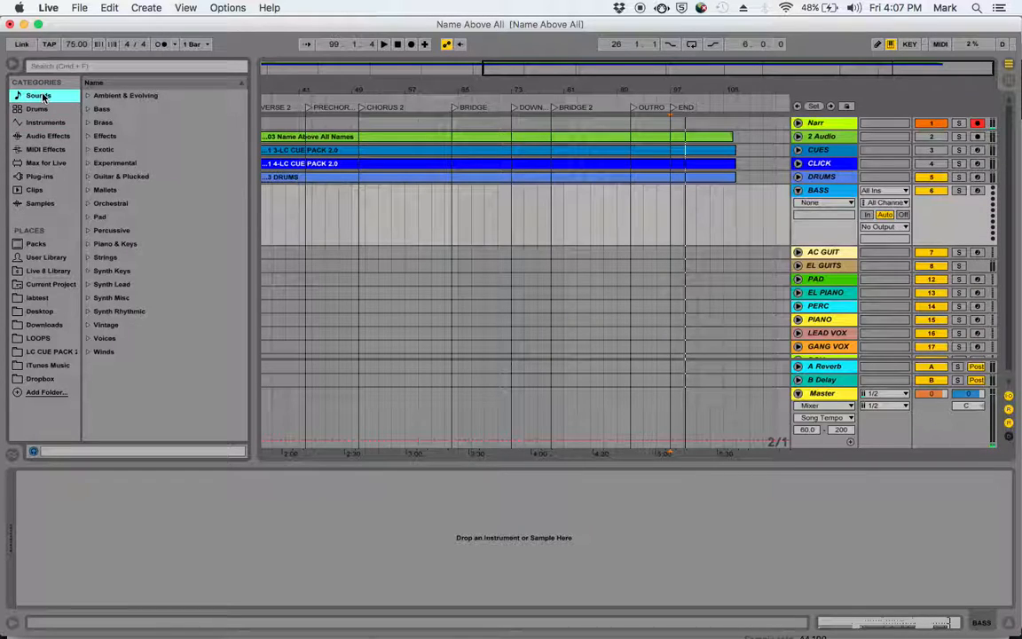
left_click(101, 109)
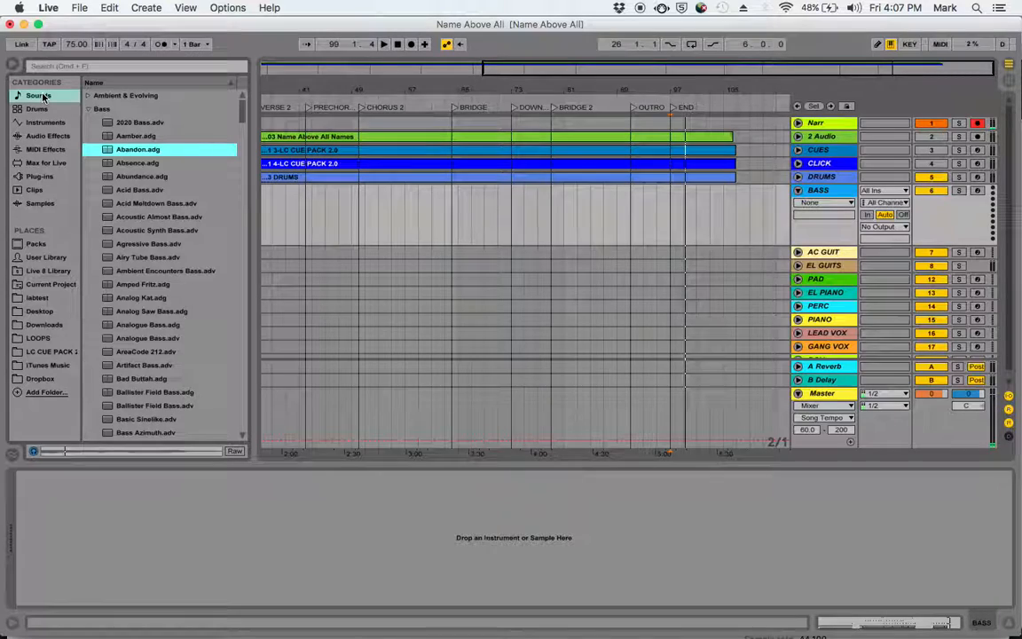
left_click(140, 189)
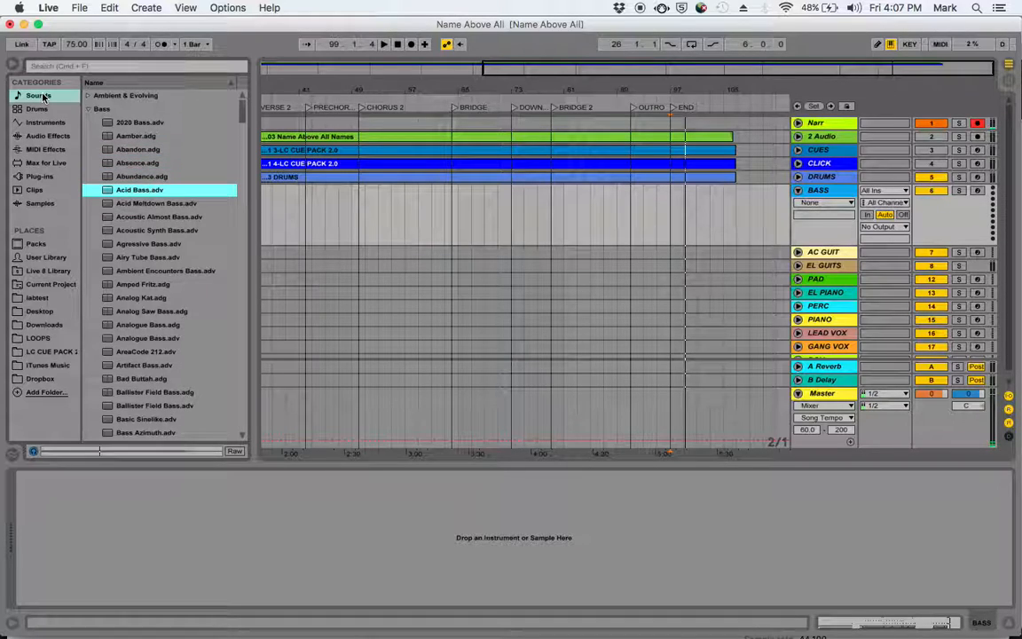
left_click(160, 217)
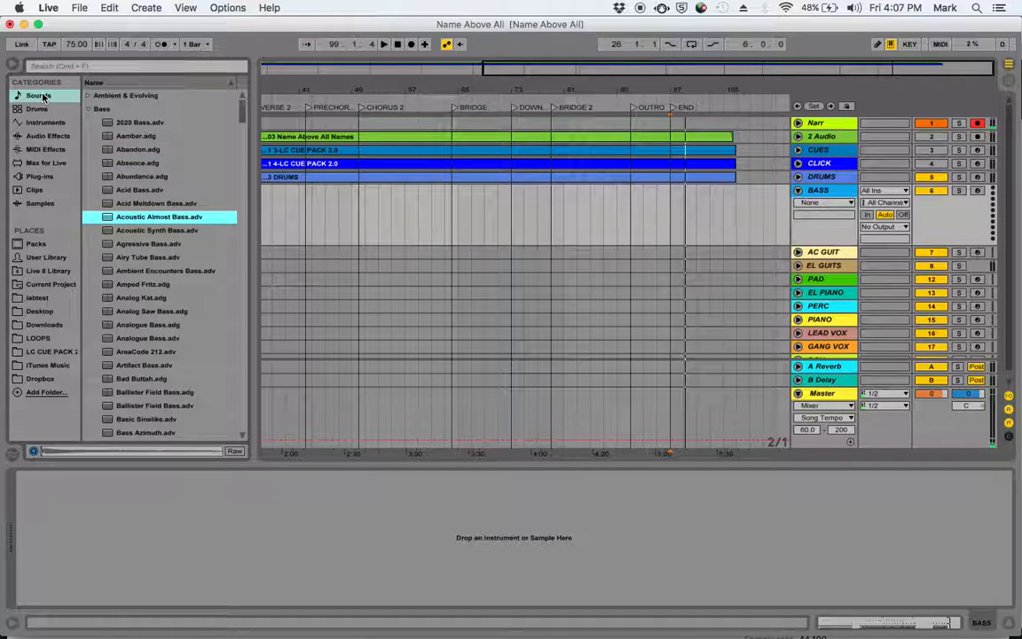
left_click(148, 243)
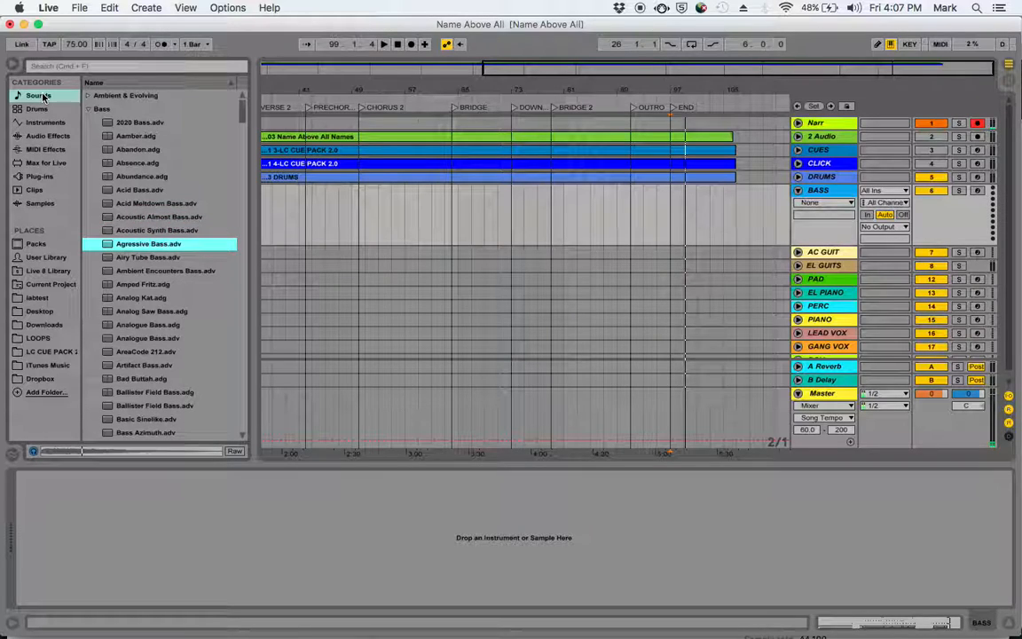
left_click(165, 271)
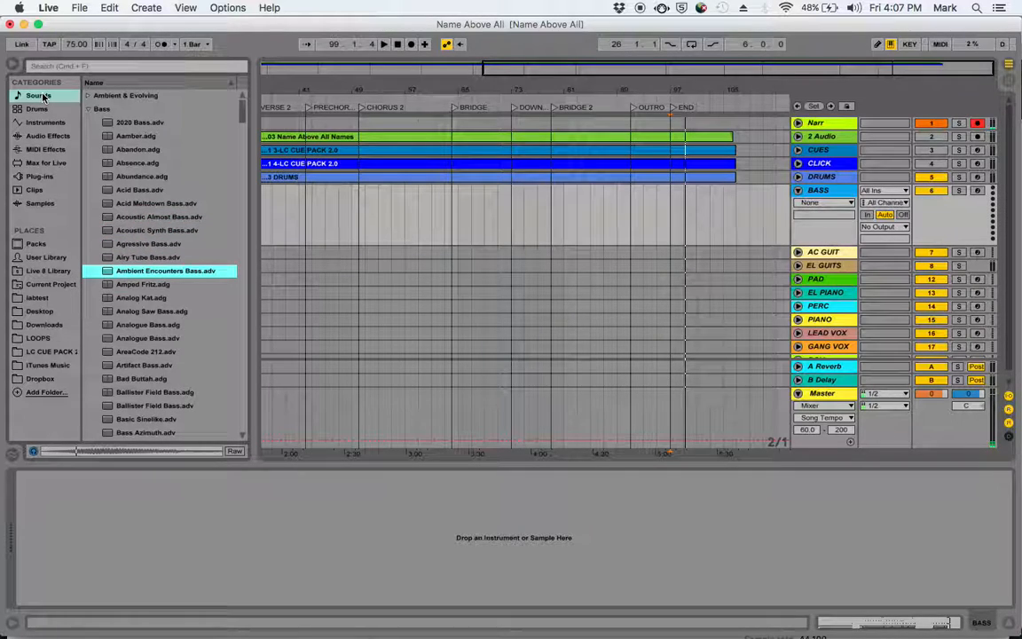
left_click(141, 297)
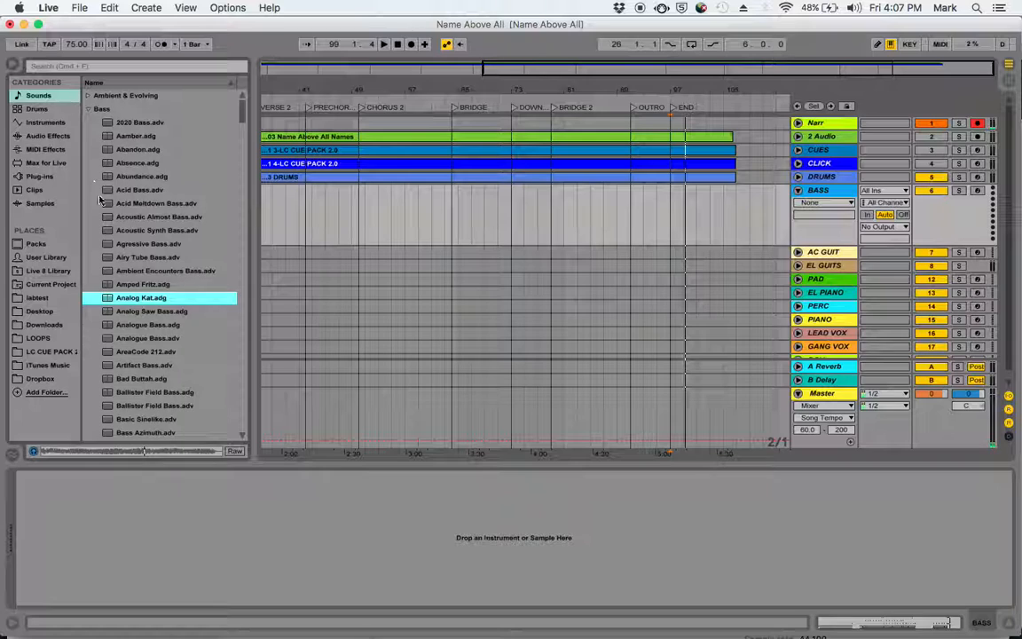
scroll("down", 3)
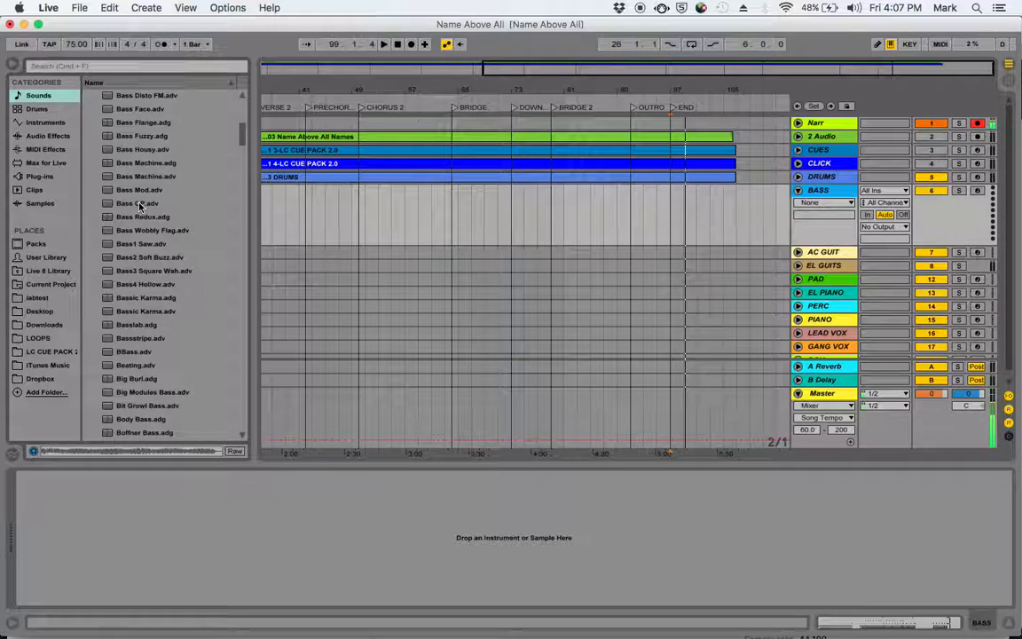
left_click(137, 203)
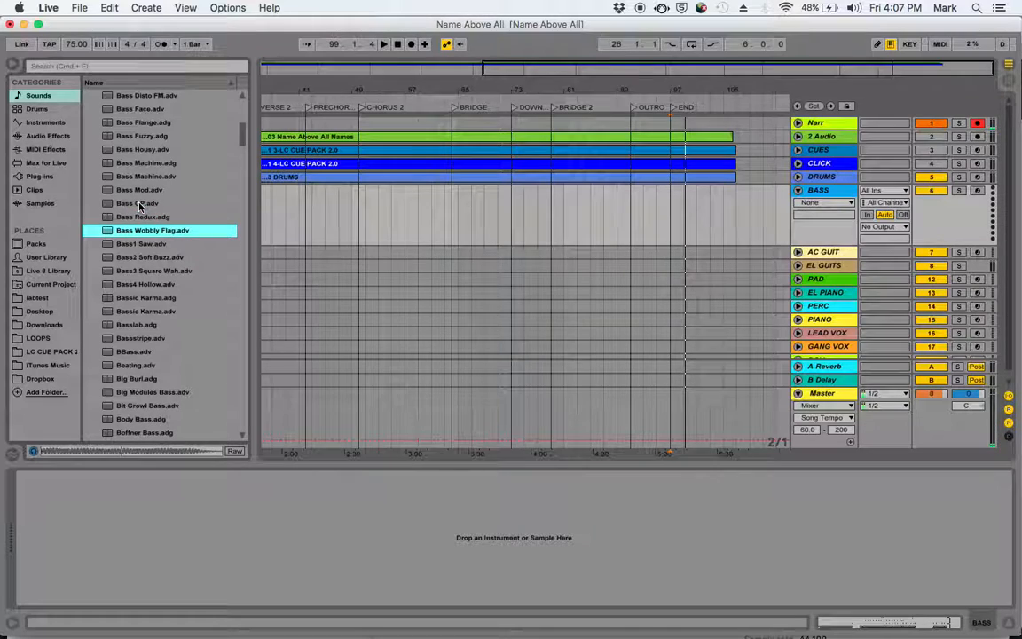
left_click(149, 258)
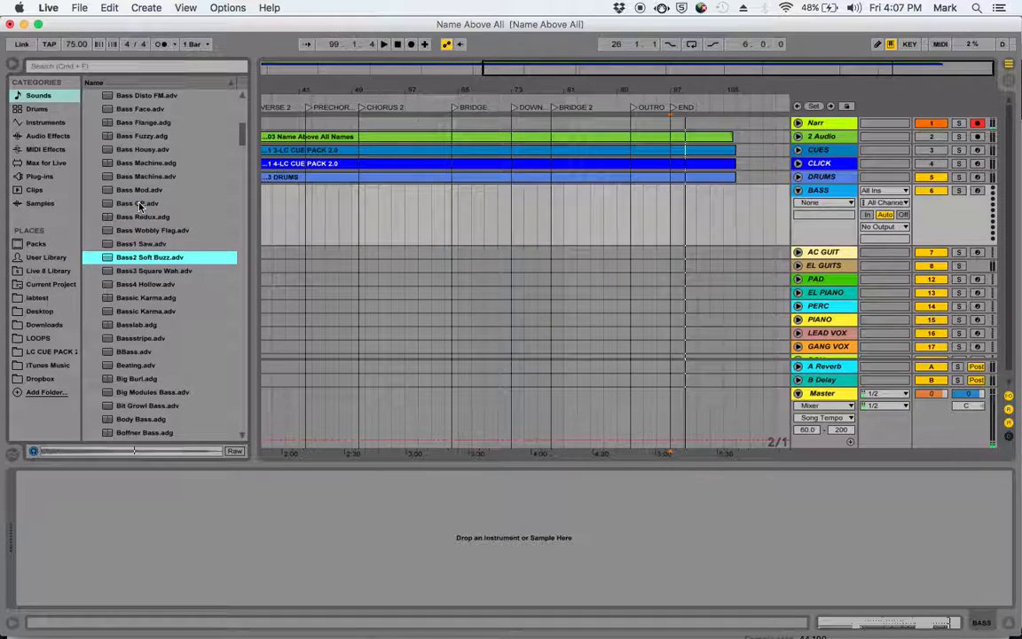
left_click(146, 284)
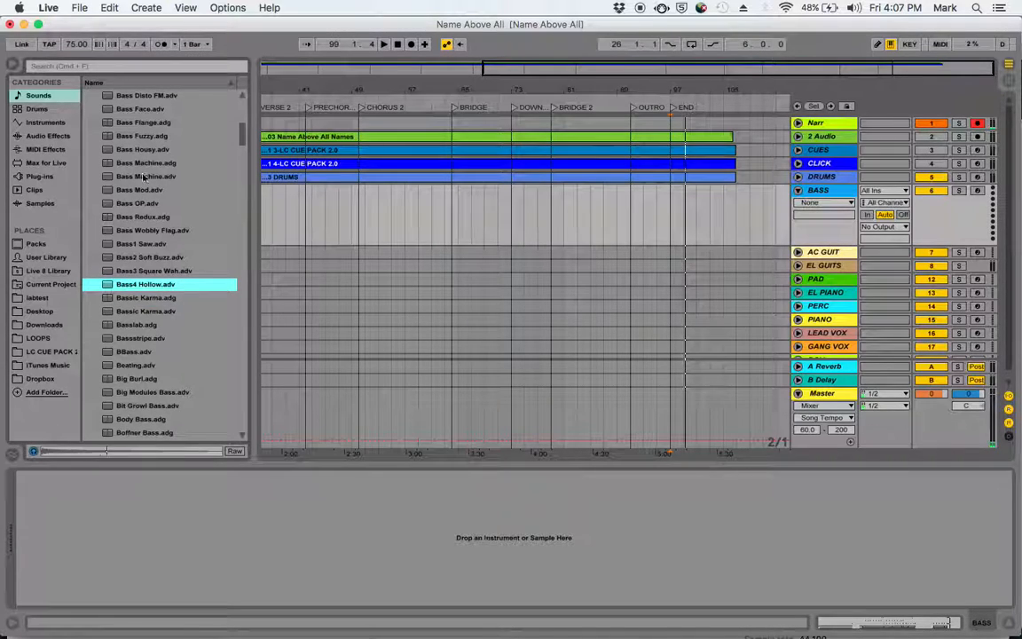
left_click(142, 136)
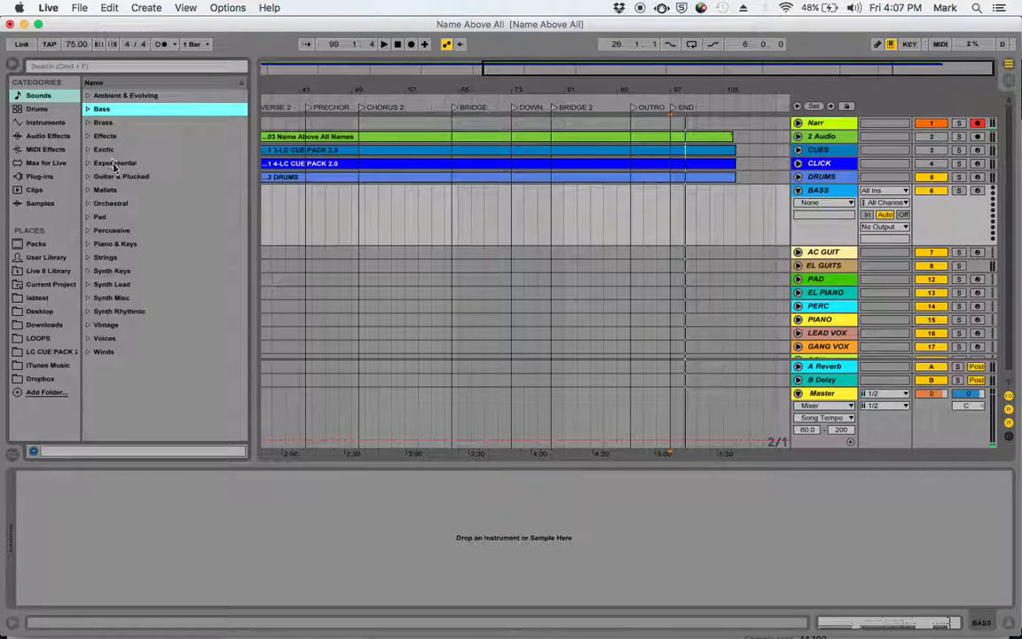
Step: Open the Guitar & Plucked sounds folder, scroll through its presets, and fold it back up
left_click(120, 175)
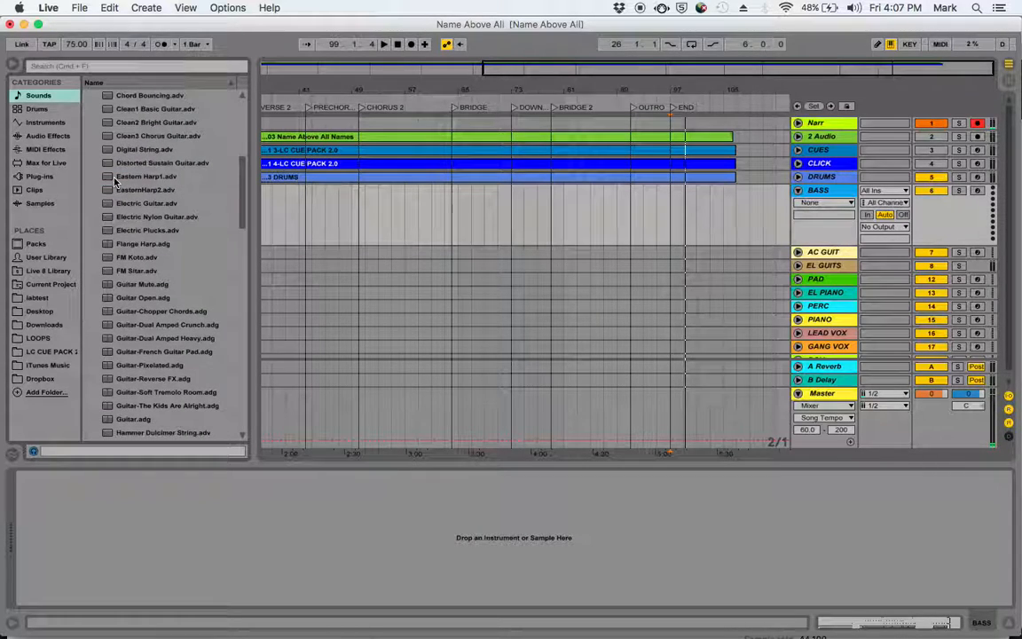
scroll("down", 3)
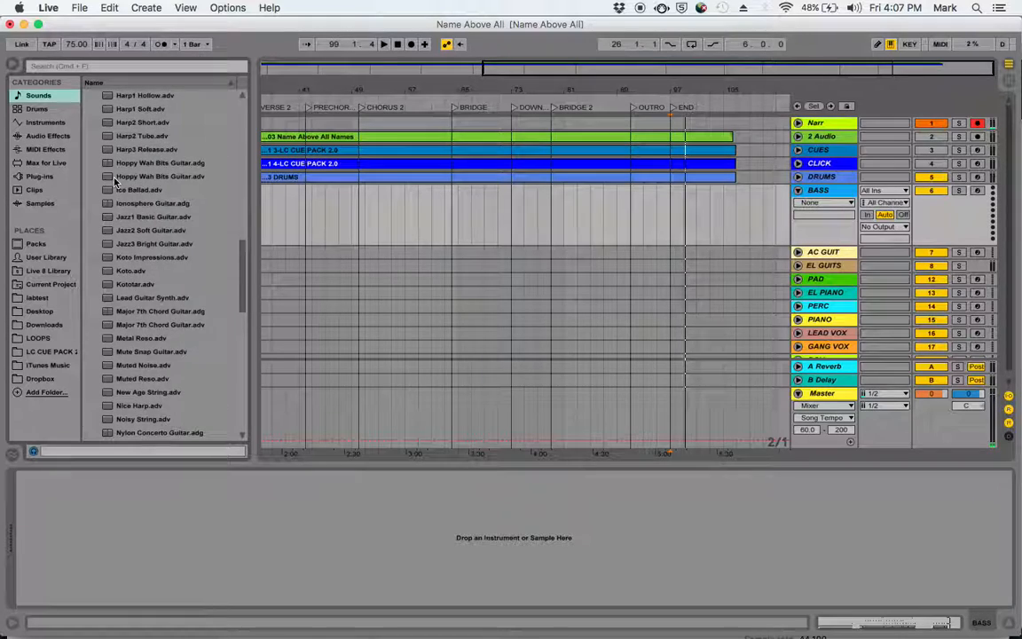
scroll("down", 3)
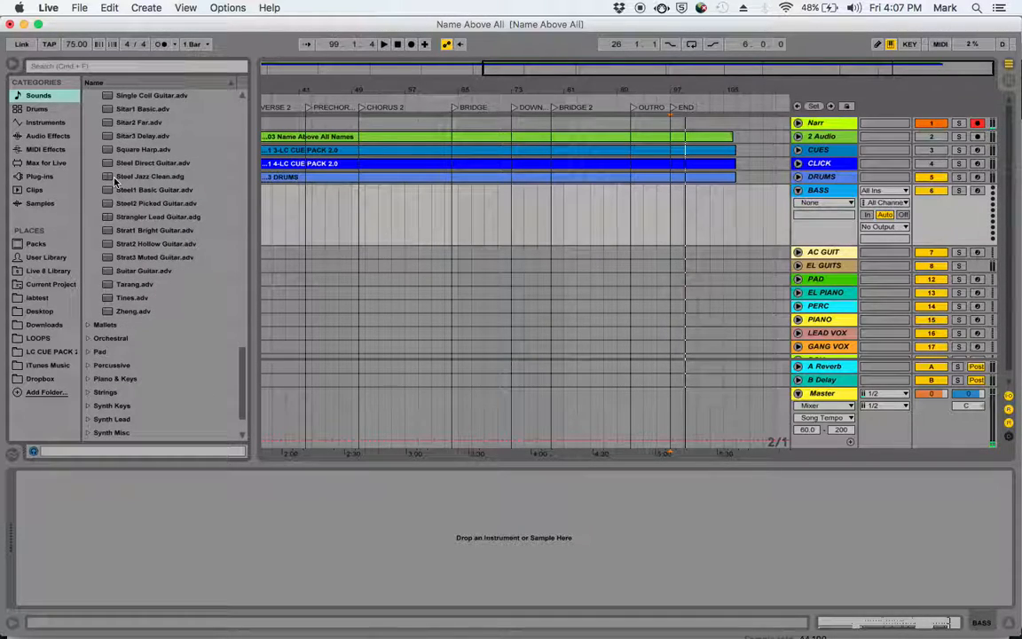
left_click(122, 175)
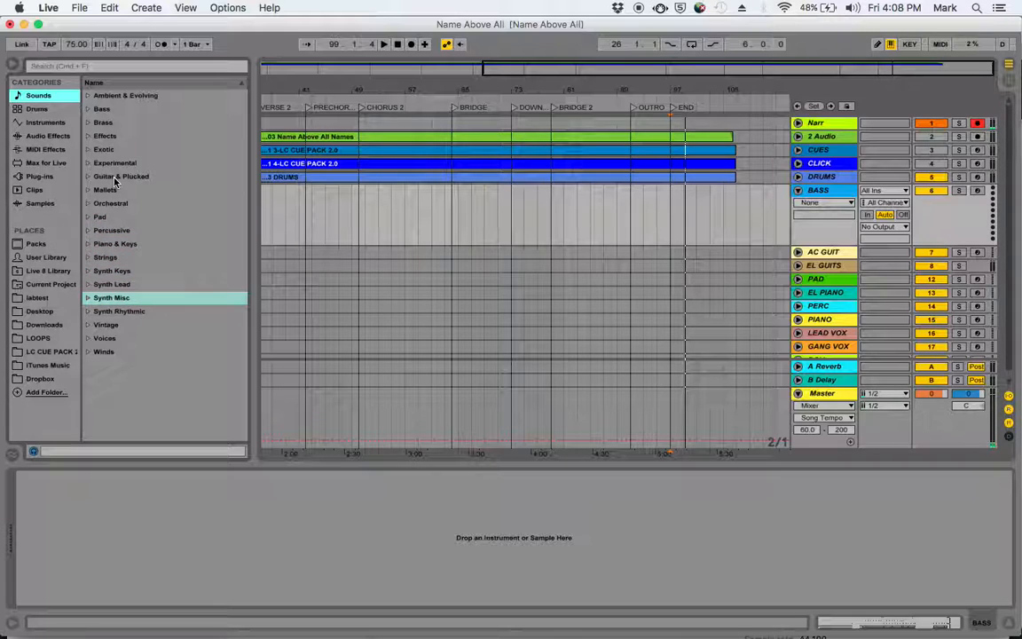
Step: Expand Operator bass presets, audition Wurp, Tough Electro, Sneaky and Sub1 Clicky Bass, then select Sub2 Sine Bass
left_click(46, 123)
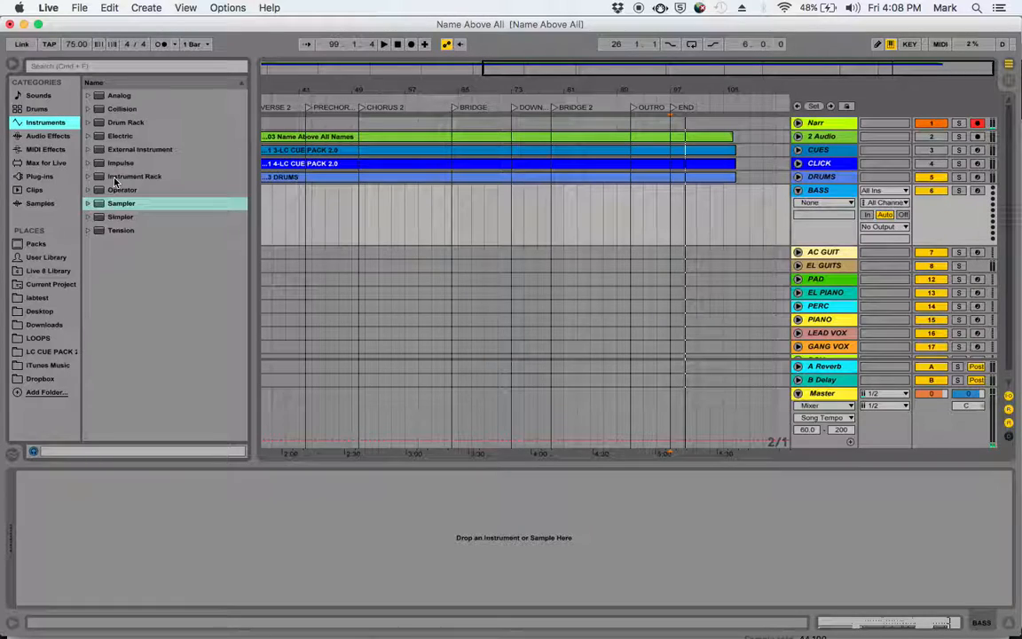
left_click(122, 203)
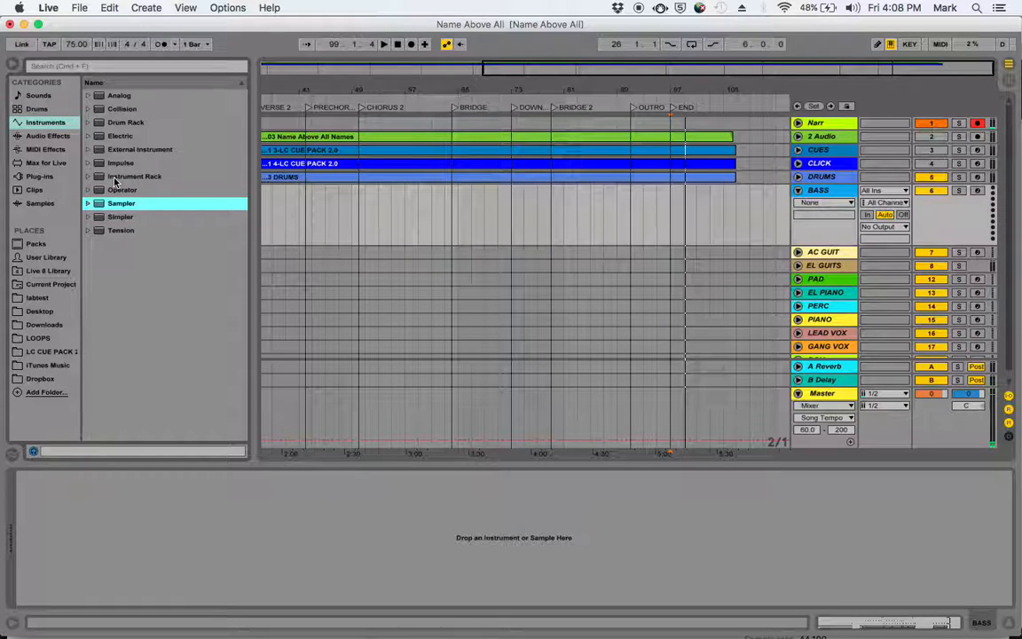
left_click(123, 189)
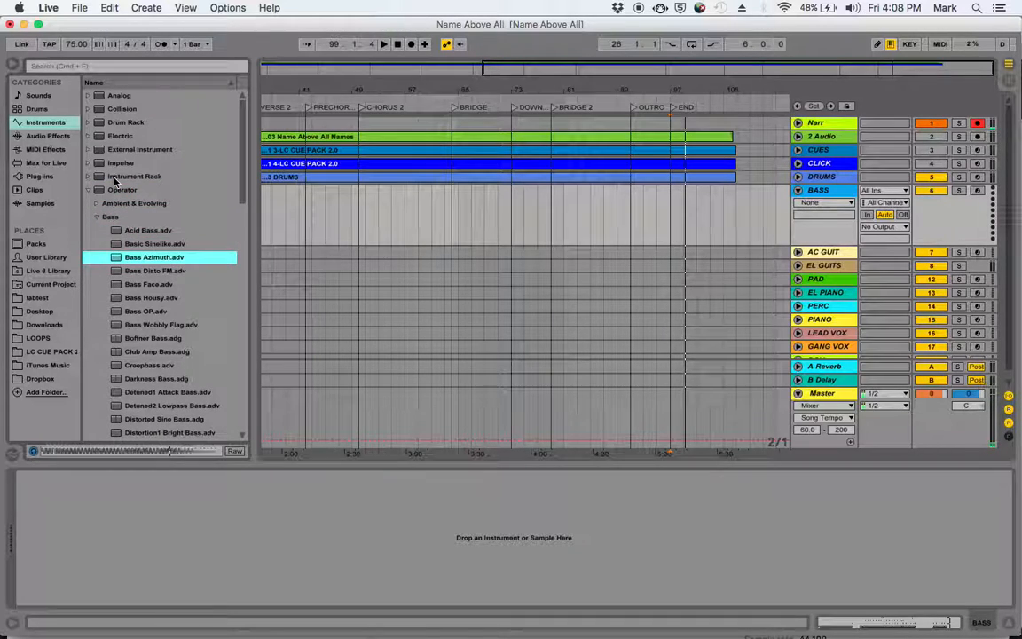
left_click(147, 311)
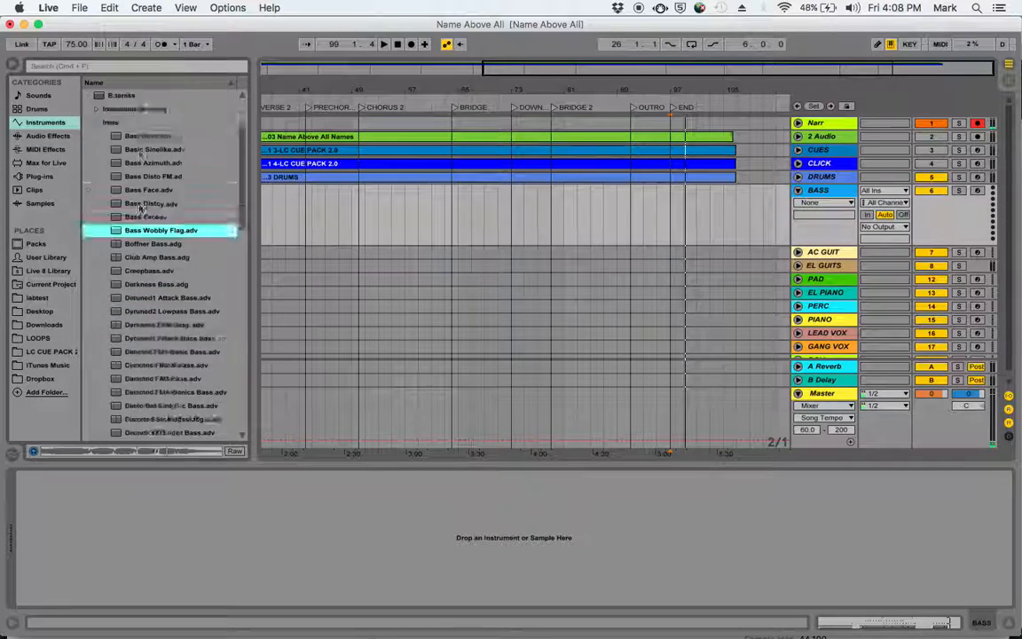
scroll("down", 3)
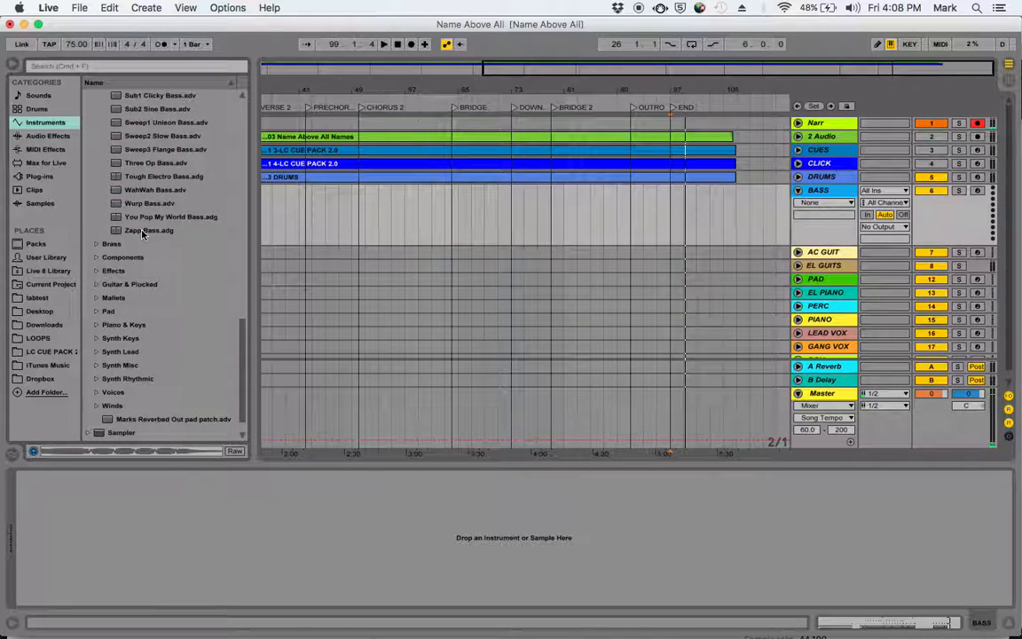
left_click(150, 203)
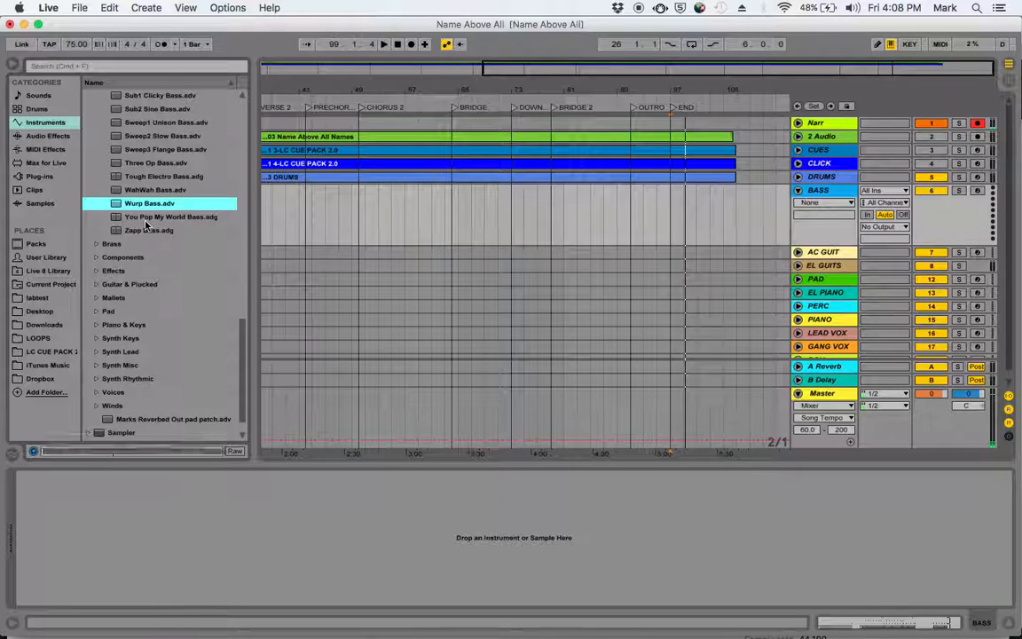
left_click(163, 175)
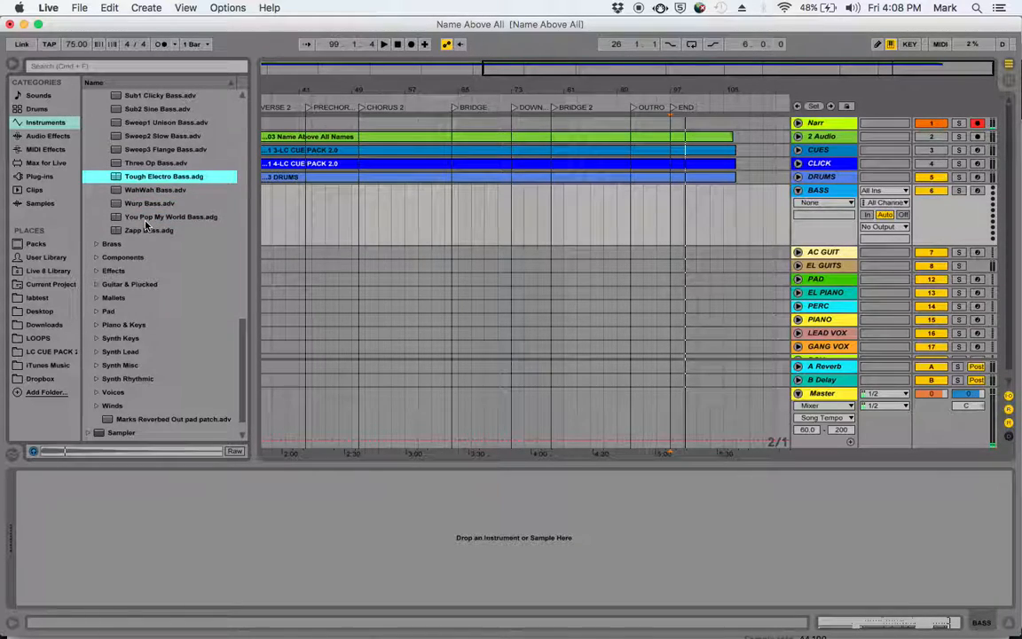
left_click(163, 136)
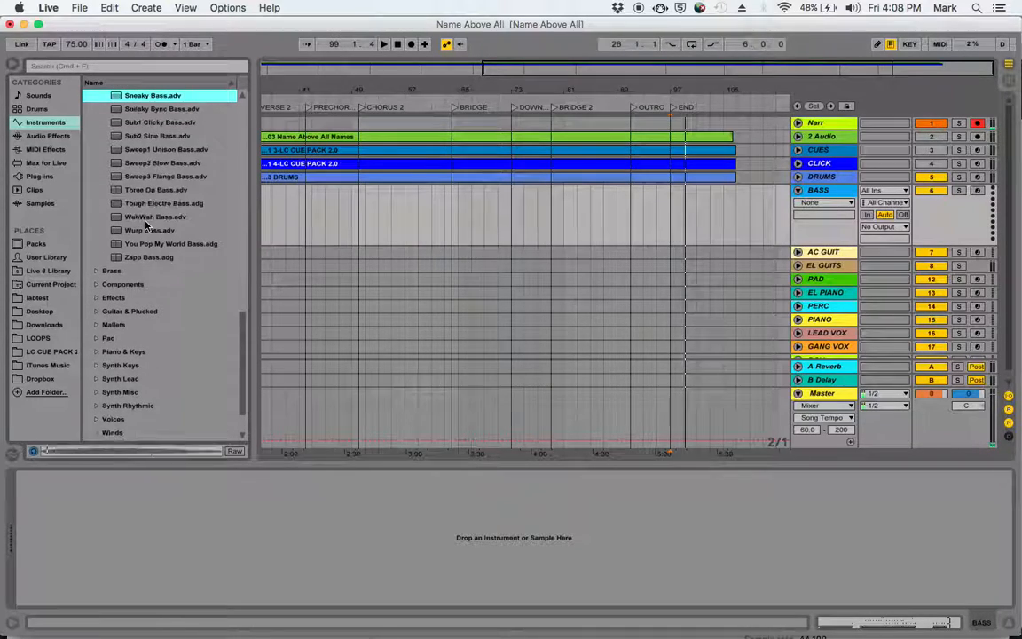
left_click(160, 123)
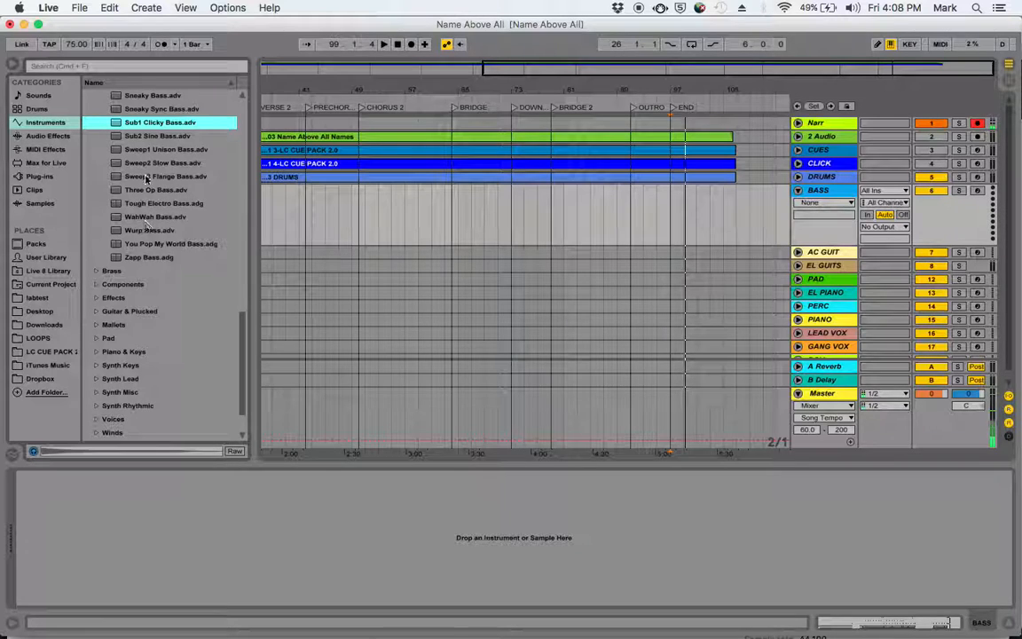
left_click(158, 136)
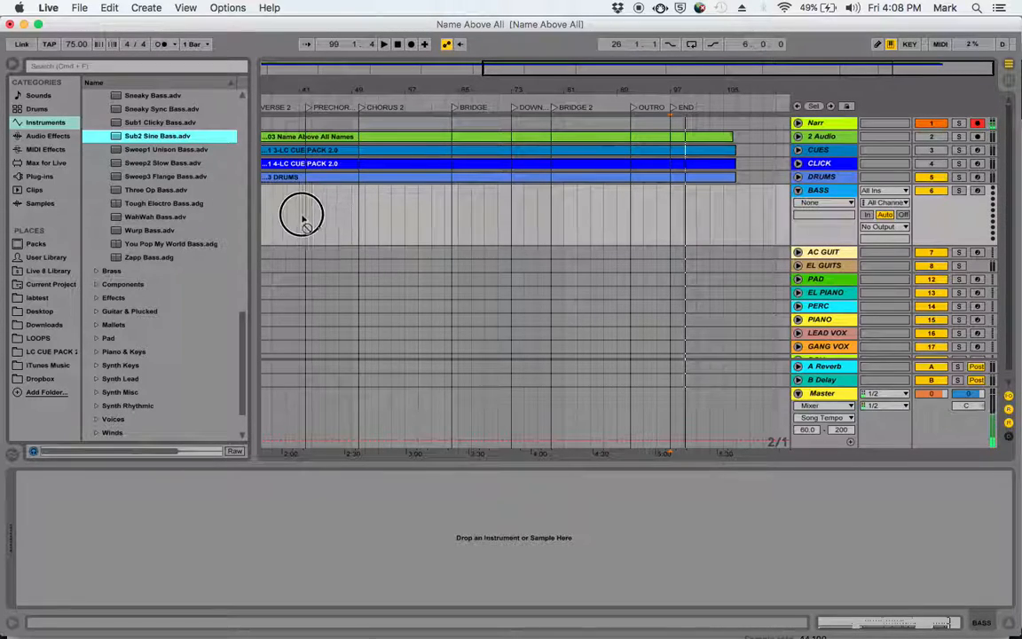
Step: Double-click Sub2 Sine Bass.adv to load it onto the armed BASS MIDI track
double_click(157, 136)
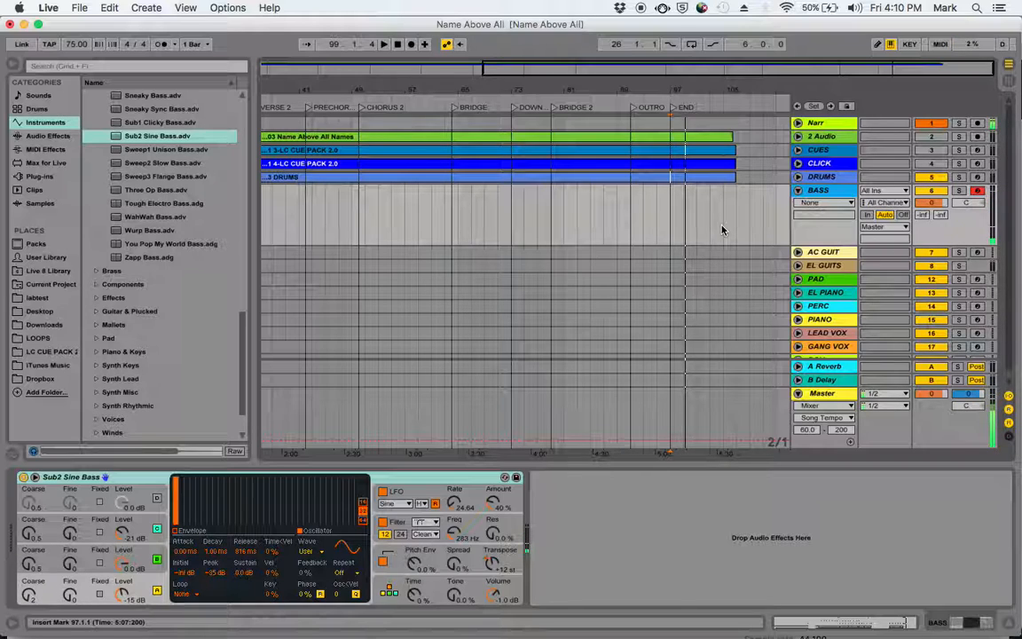
mouse_move(279, 218)
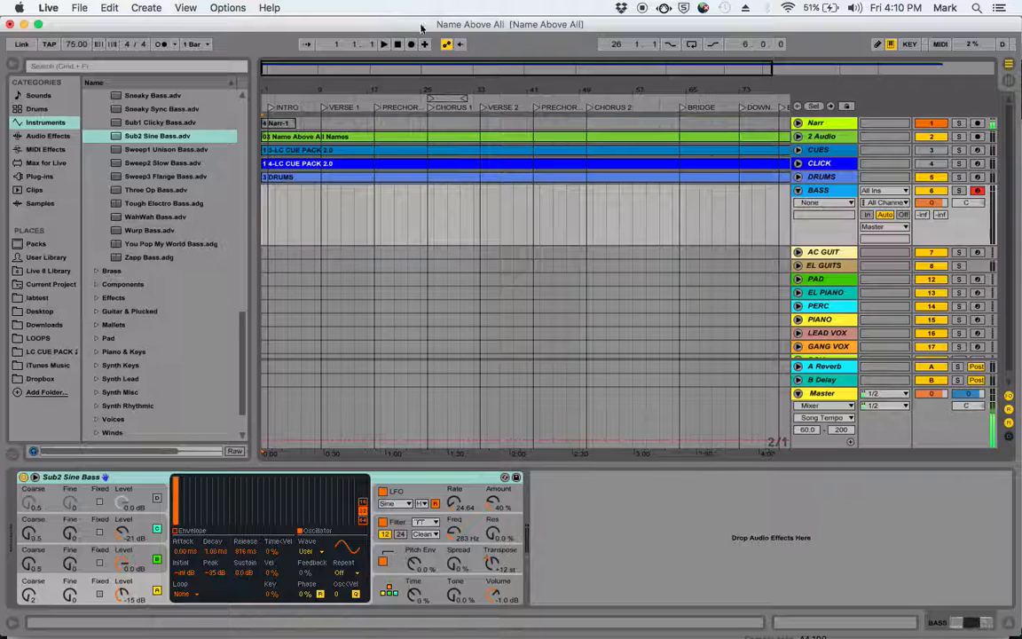
Step: Record a row of eighth-note bass notes into a new clip on the armed BASS track
left_click(384, 43)
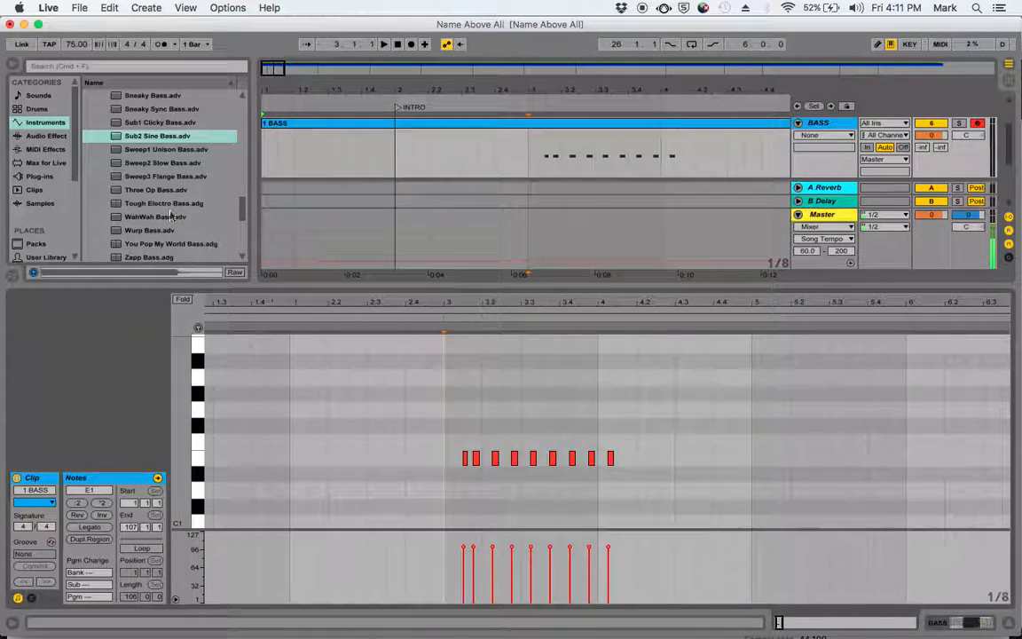
Step: Save the Live Set under a new name, then bring up the note editor's grid options
left_click(79, 8)
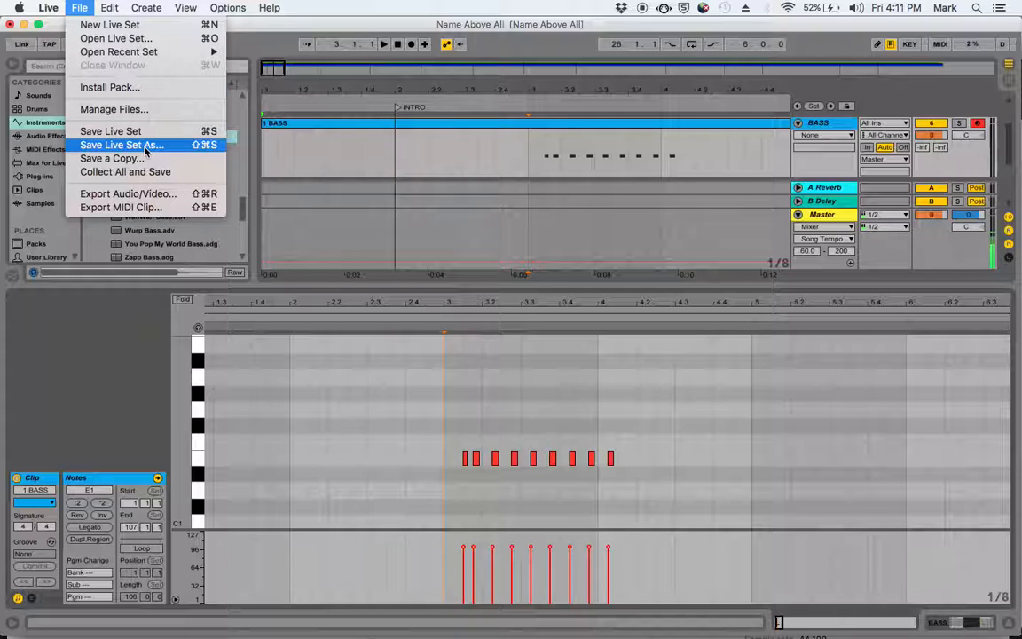
left_click(109, 8)
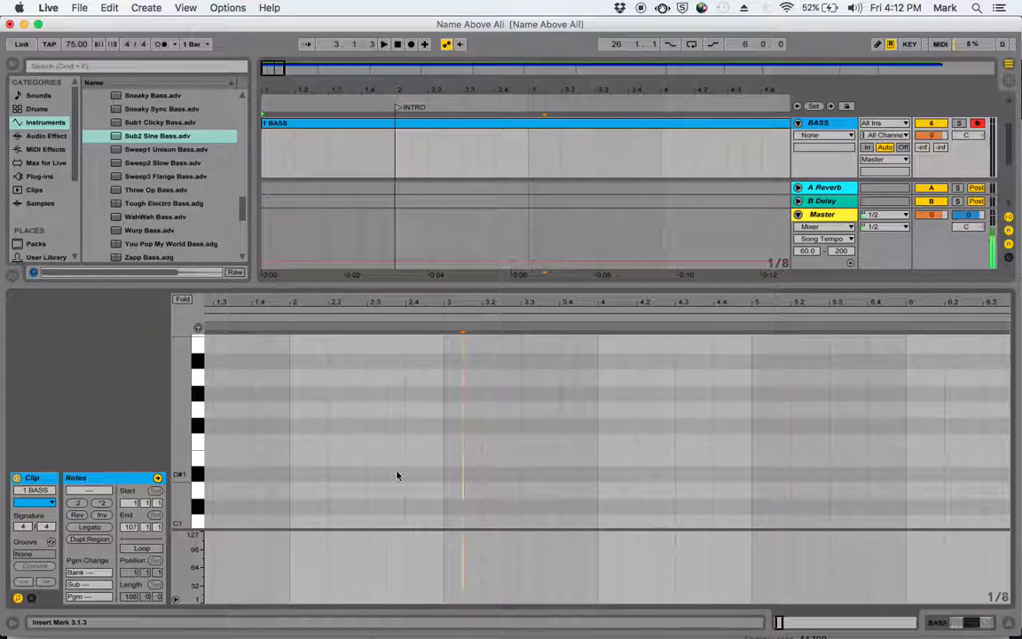
right_click(396, 476)
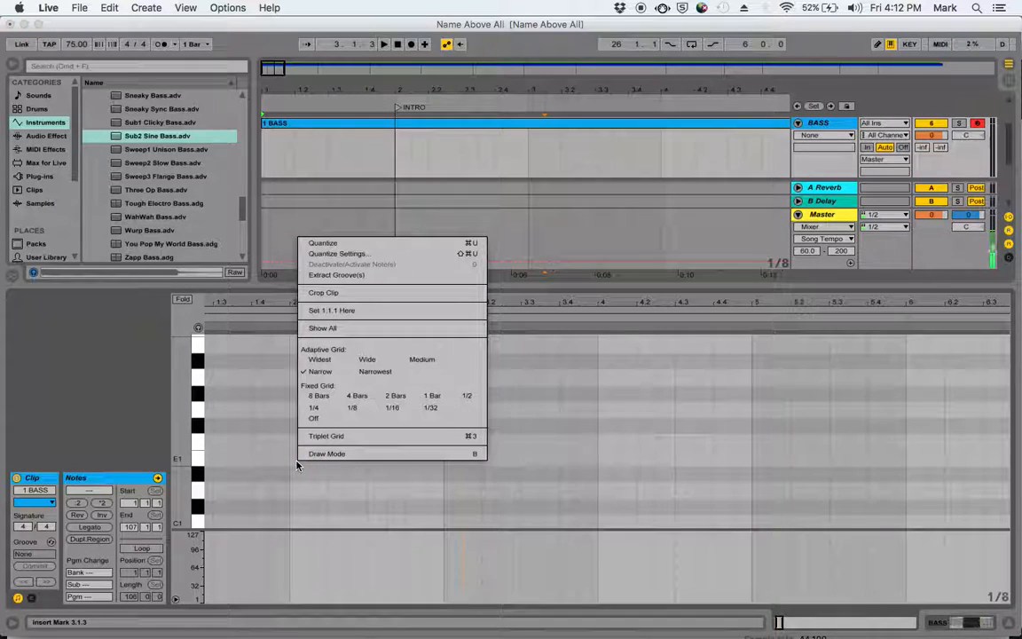